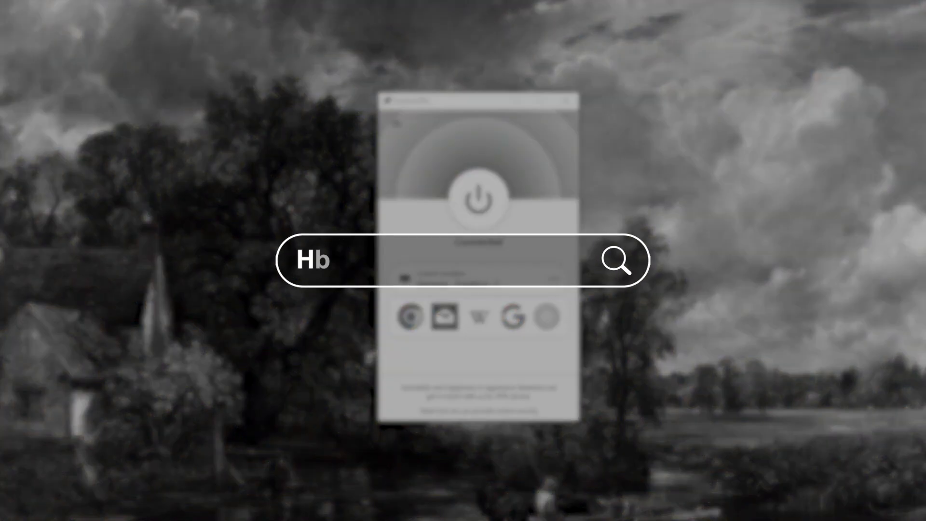
# - Scroll down to the 'Use on up to 8 devices' and 'No activity logs' feature cards
pyautogui.write('How to use ExpressVPN')
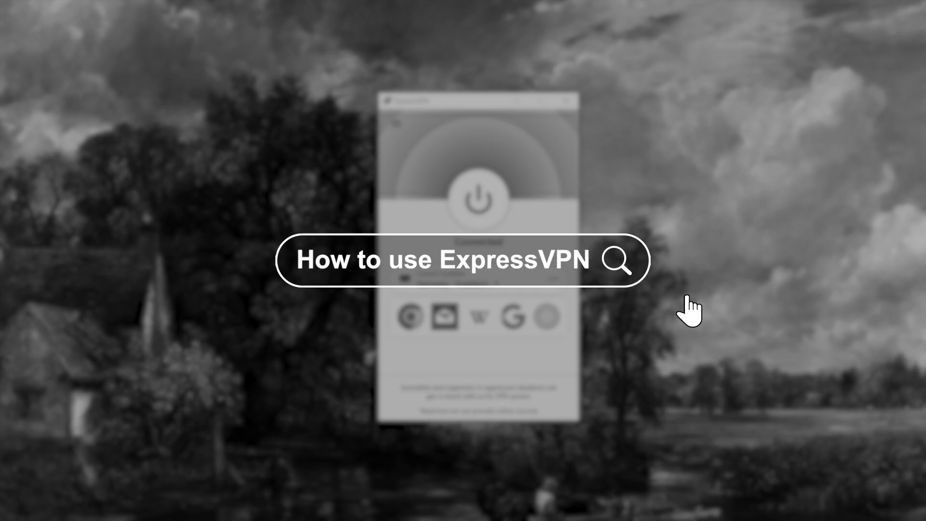
pyautogui.moveTo(619, 265)
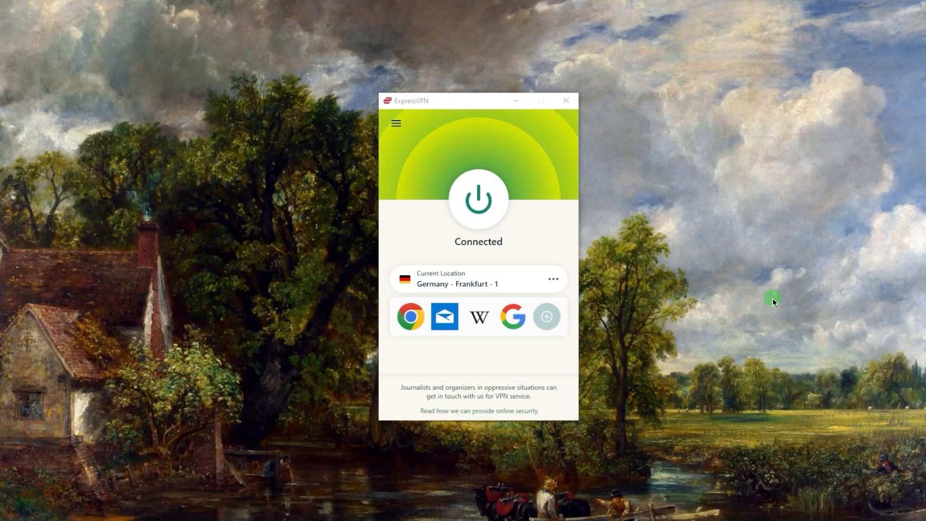
pyautogui.moveTo(753, 305)
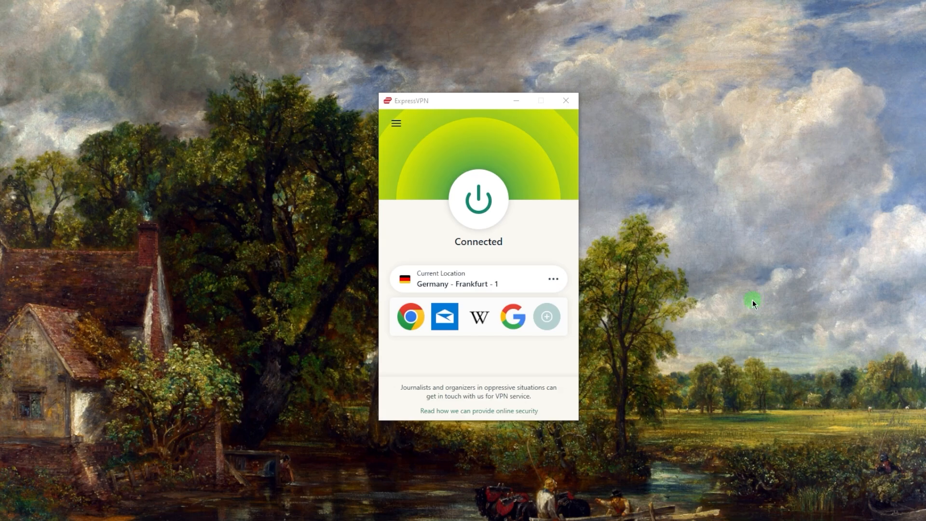
pyautogui.moveTo(758, 286)
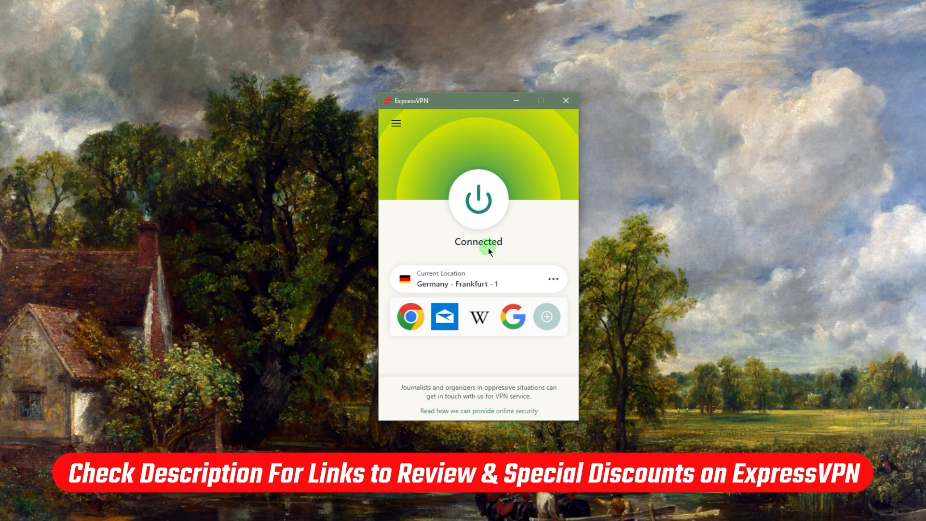
pyautogui.moveTo(452, 278)
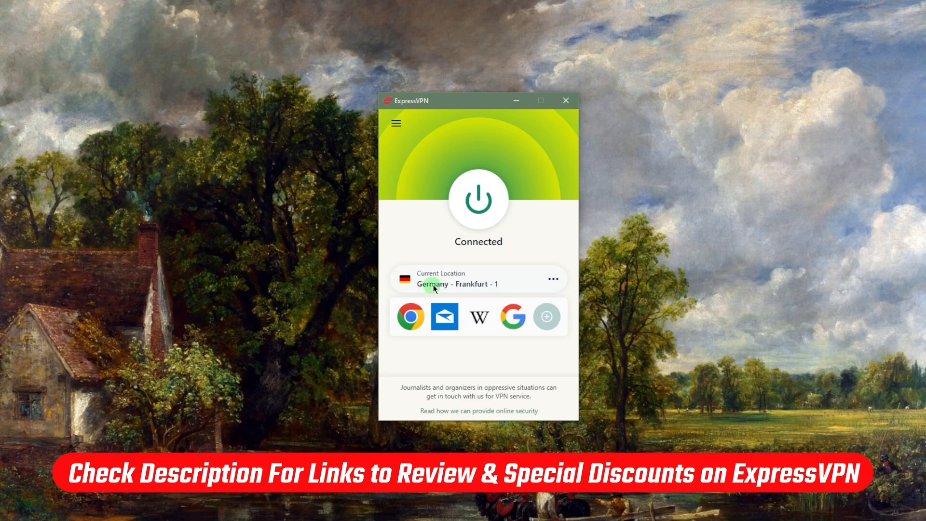
pyautogui.moveTo(436, 287)
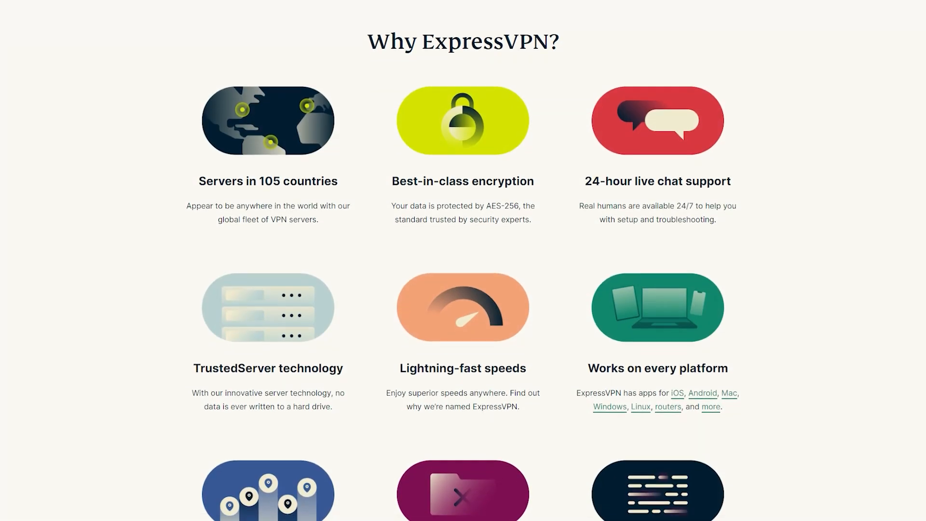
pyautogui.scroll(-3)
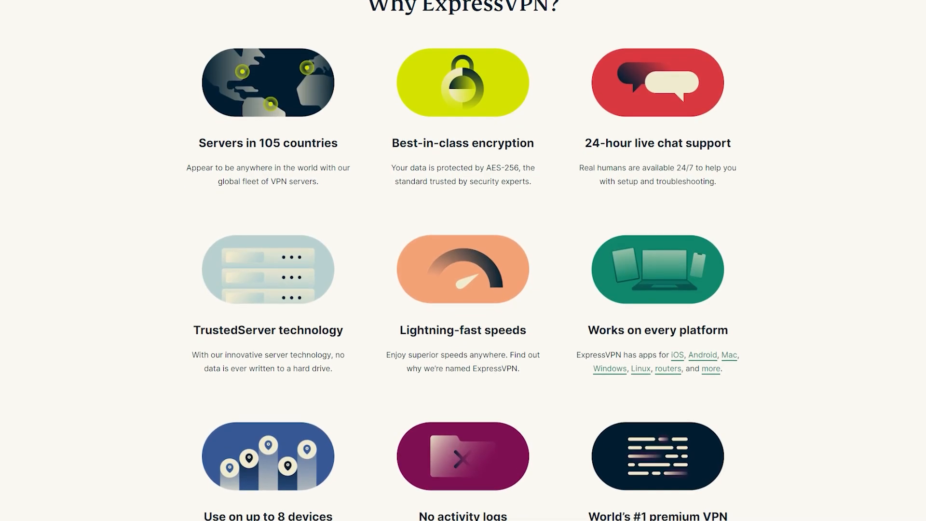
pyautogui.scroll(-3)
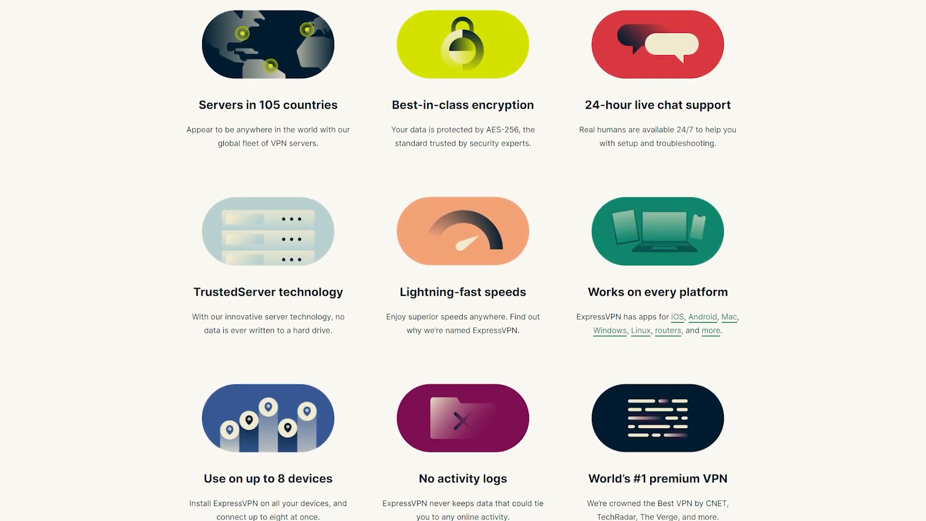
pyautogui.scroll(-3)
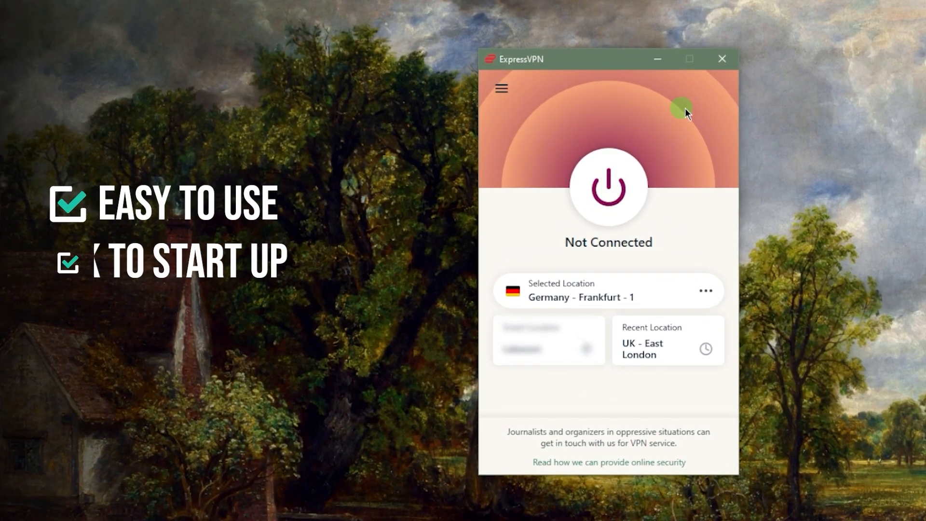
pyautogui.moveTo(608, 187)
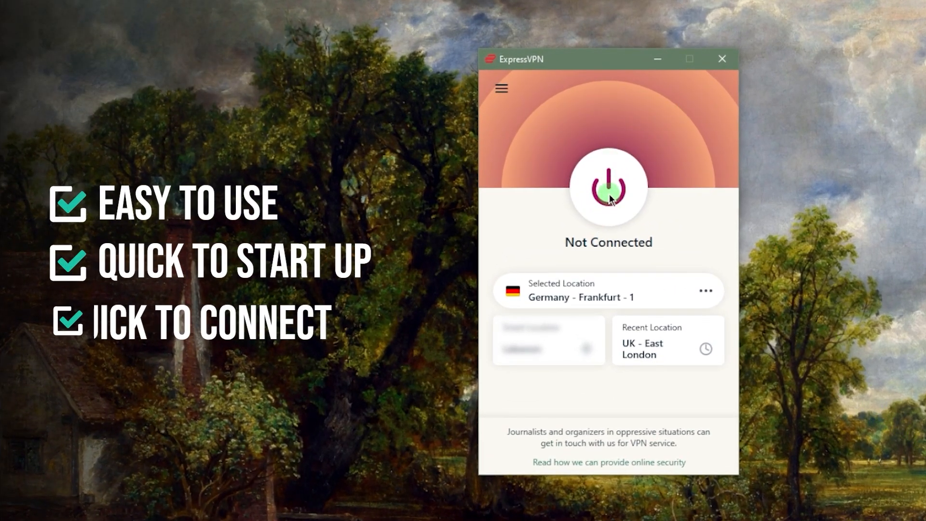
# - Connect ExpressVPN to the Germany - Frankfurt - 1 server
pyautogui.click(607, 188)
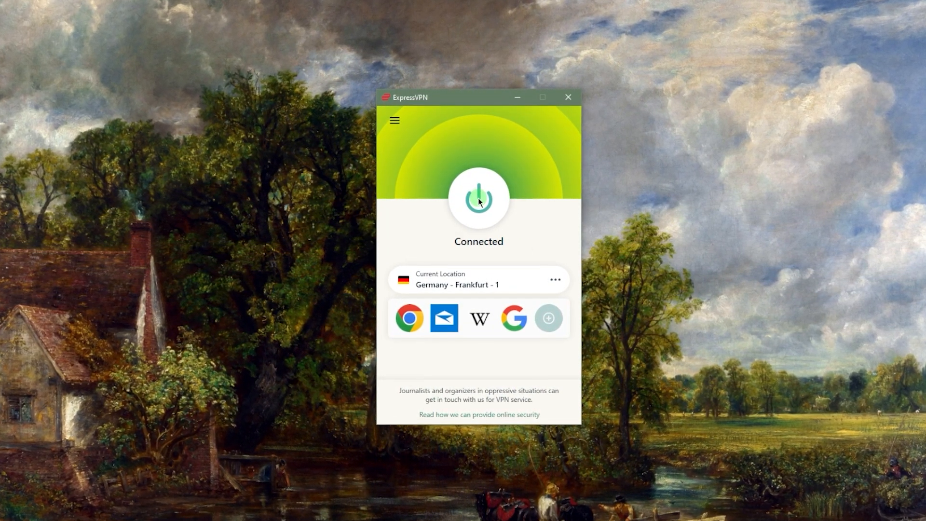
pyautogui.click(479, 197)
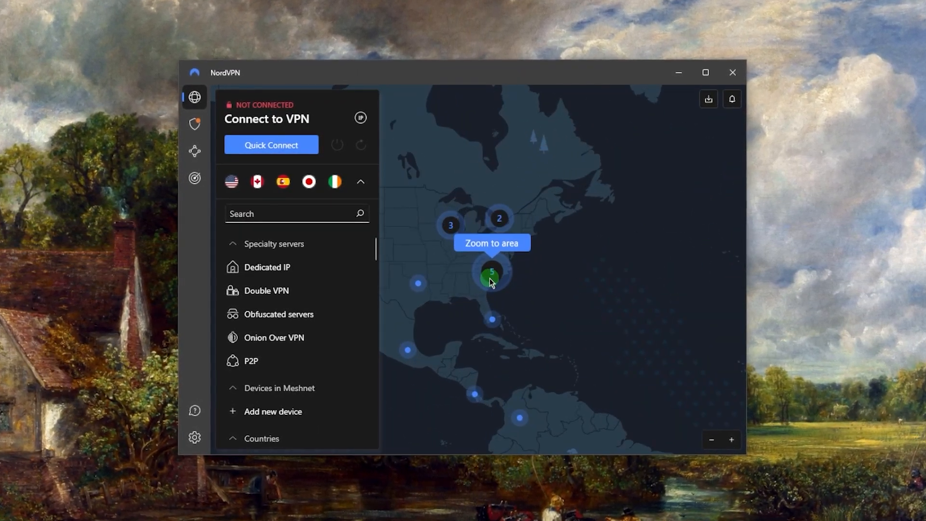
# - Zoom the NordVPN map into the eastern US cluster and pick the Manassas server
pyautogui.click(491, 273)
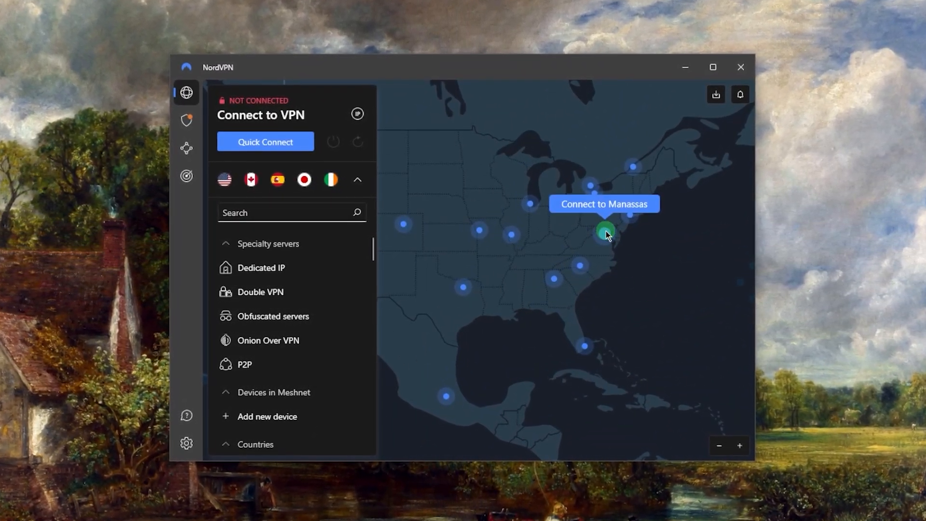
pyautogui.click(605, 231)
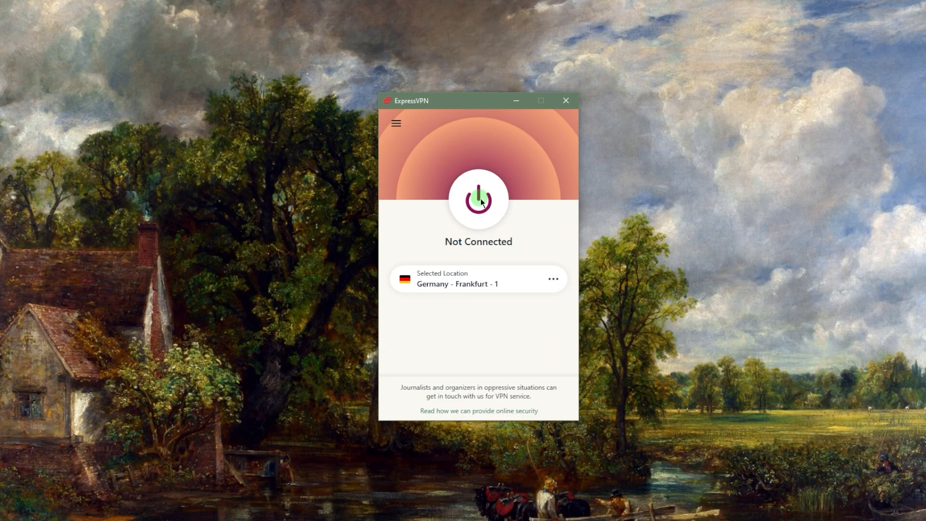
pyautogui.click(478, 200)
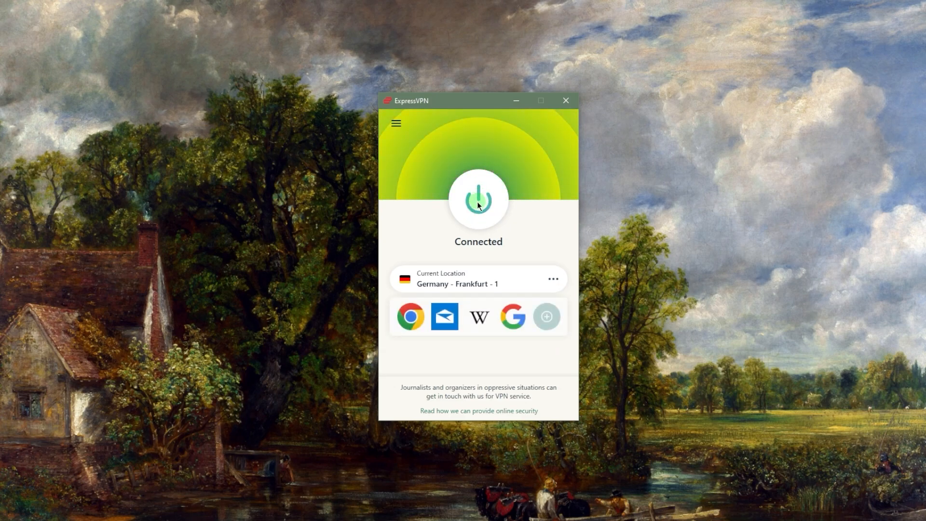
pyautogui.click(479, 198)
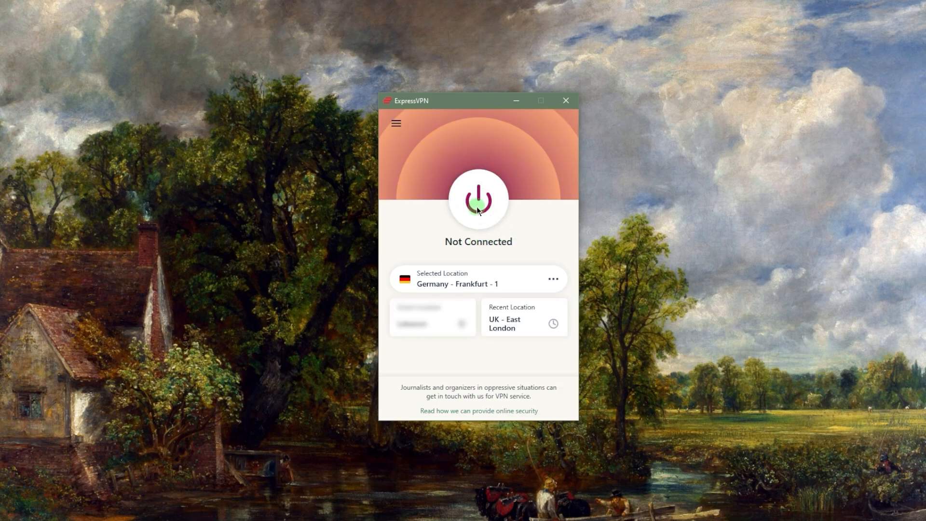
pyautogui.moveTo(424, 186)
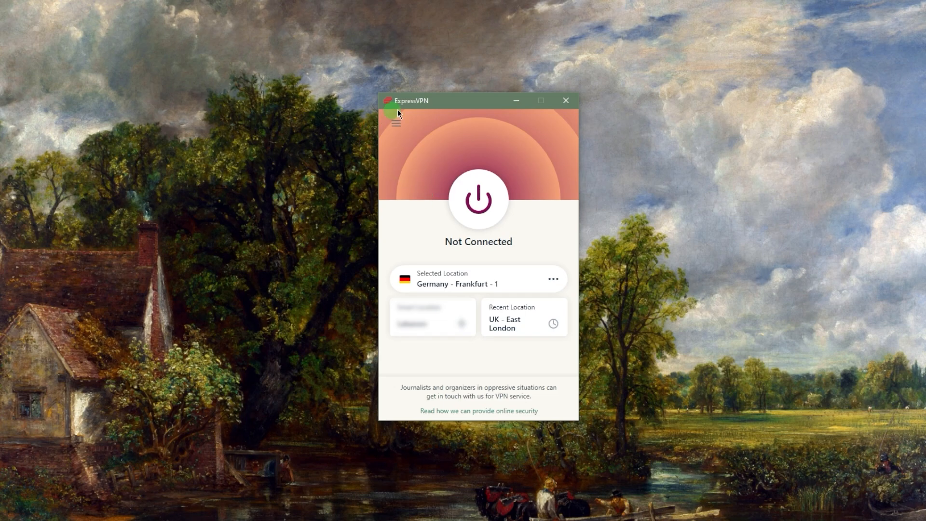
# - Show All VPN Locations with the Europe region expanded
pyautogui.click(396, 123)
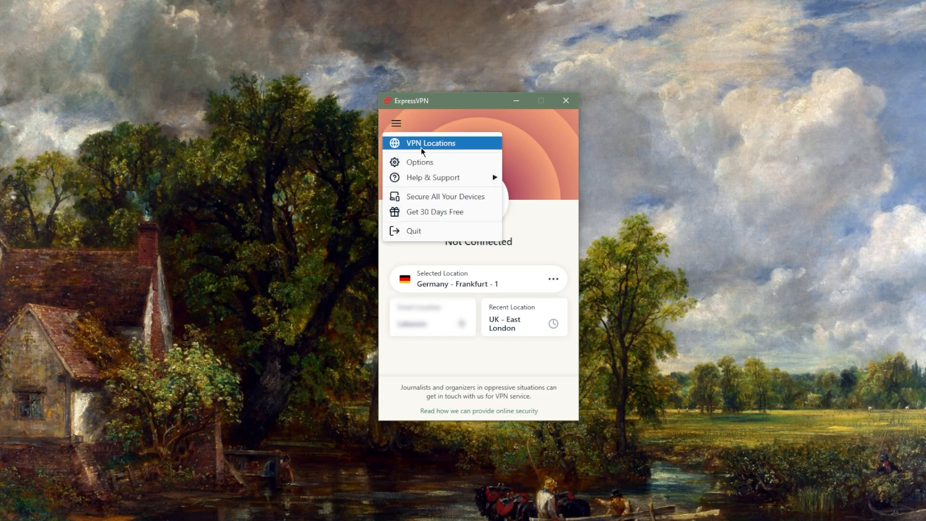
pyautogui.click(430, 143)
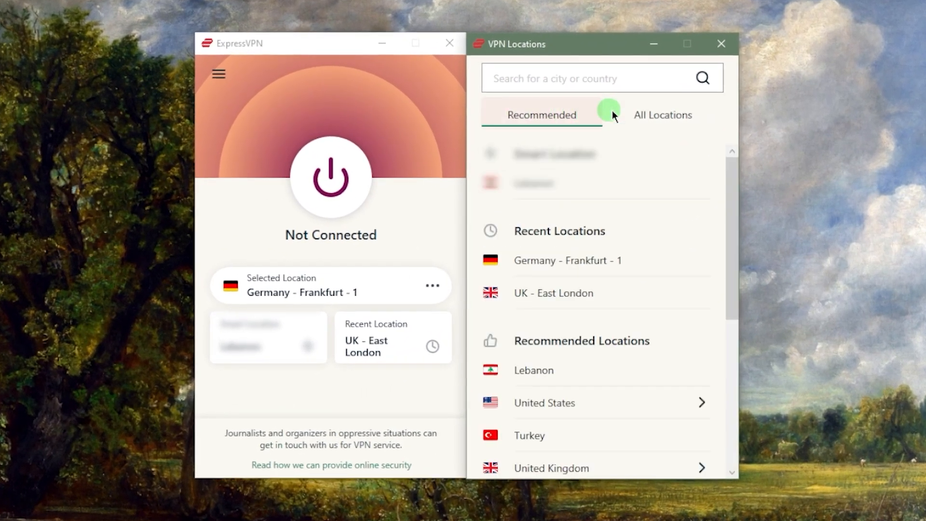
pyautogui.click(663, 115)
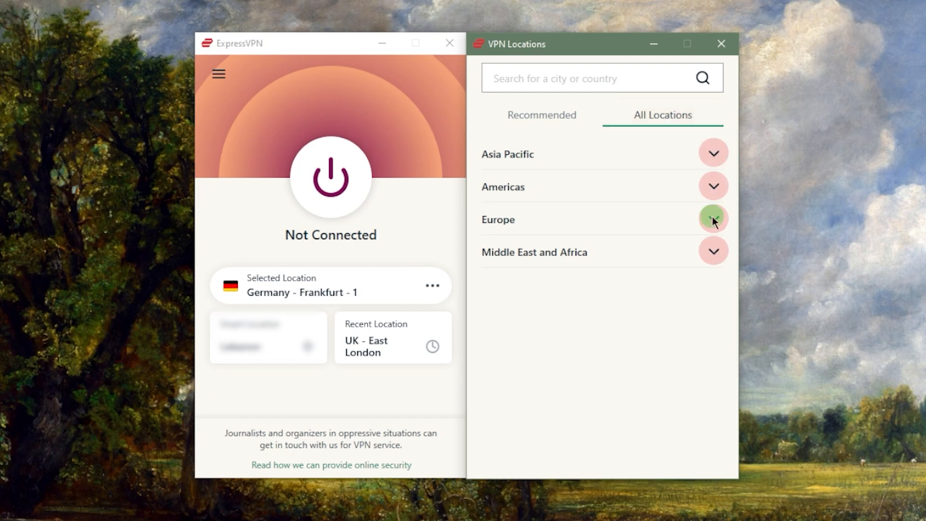
pyautogui.click(712, 219)
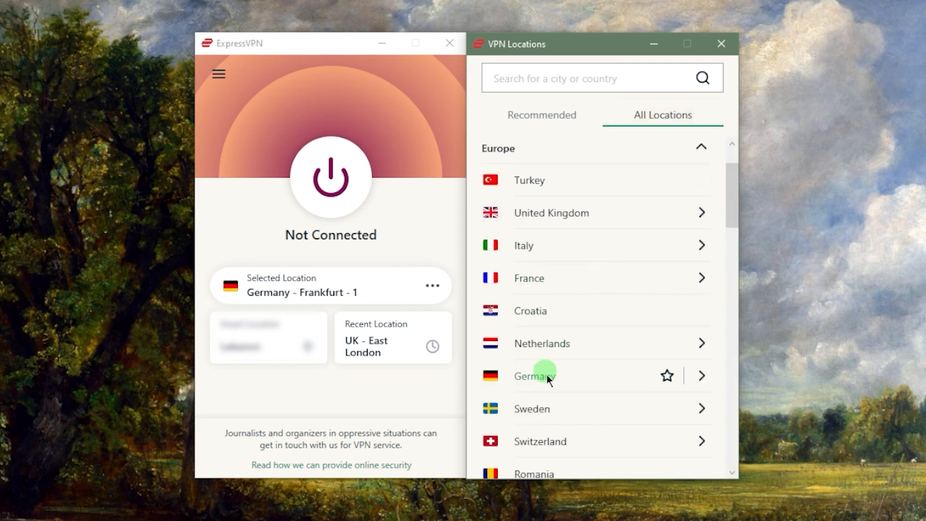
# - Select Netherlands, try France and Croatia, then settle on Netherlands again
pyautogui.click(541, 342)
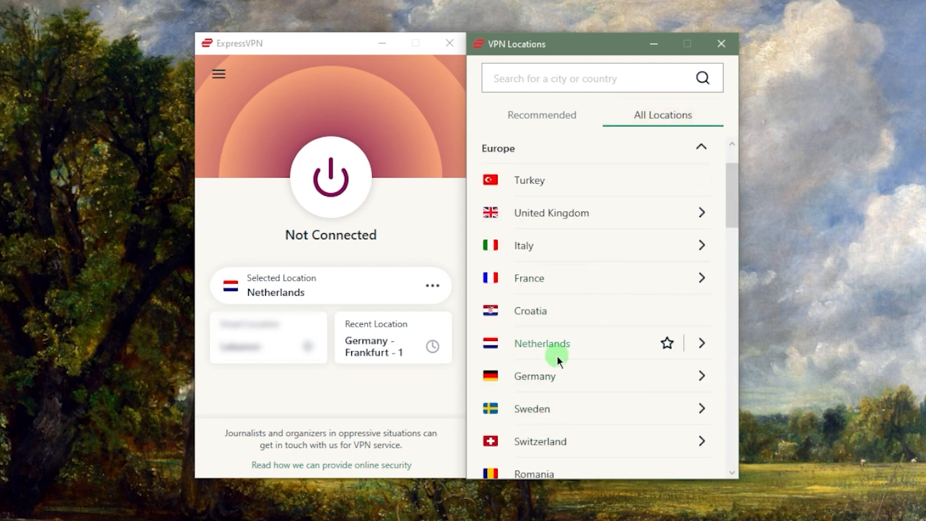
pyautogui.moveTo(700, 343)
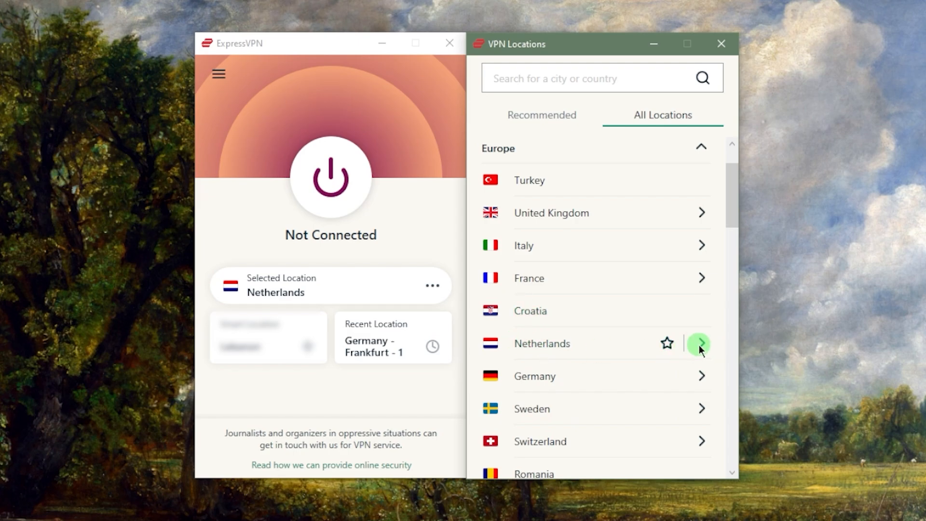
pyautogui.moveTo(413, 256)
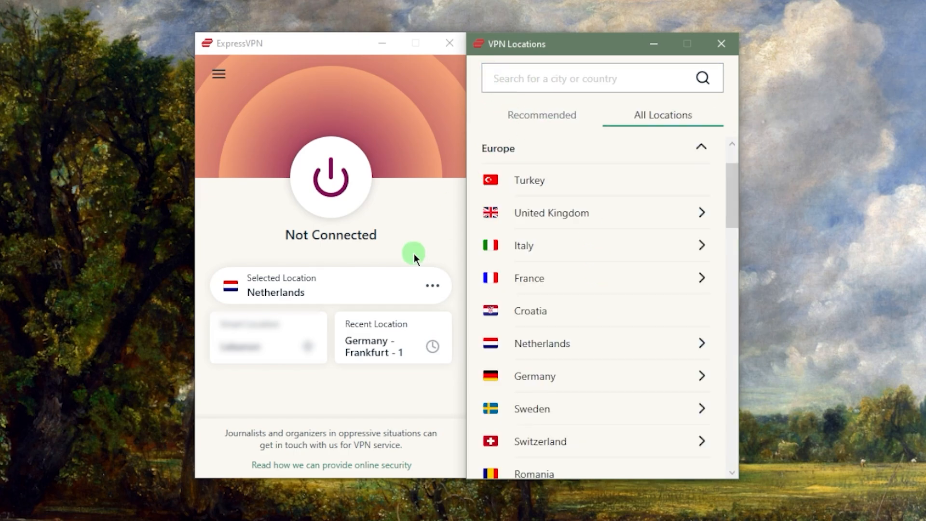
pyautogui.click(529, 278)
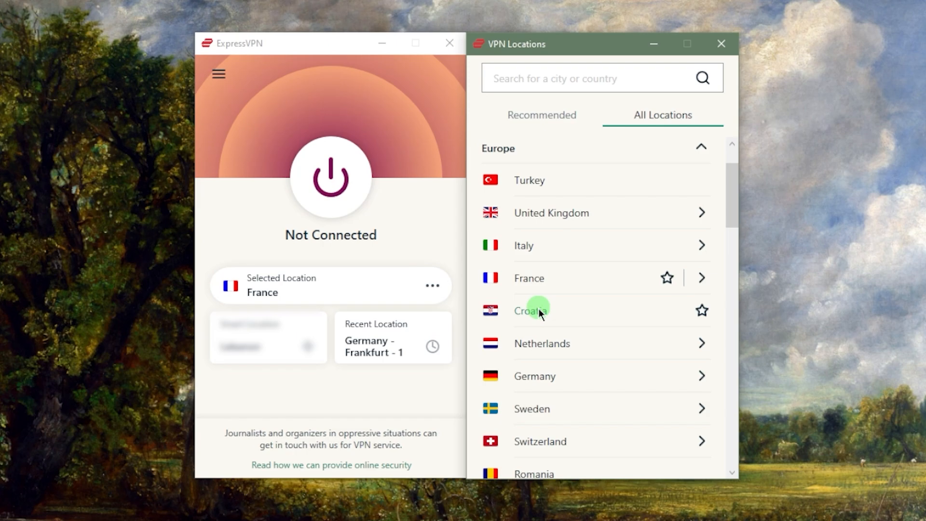
pyautogui.click(530, 310)
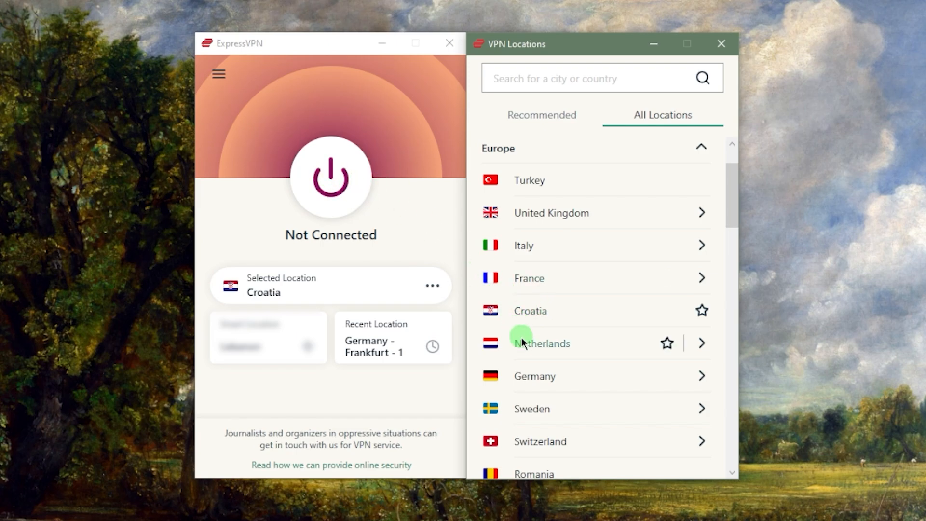
pyautogui.click(541, 343)
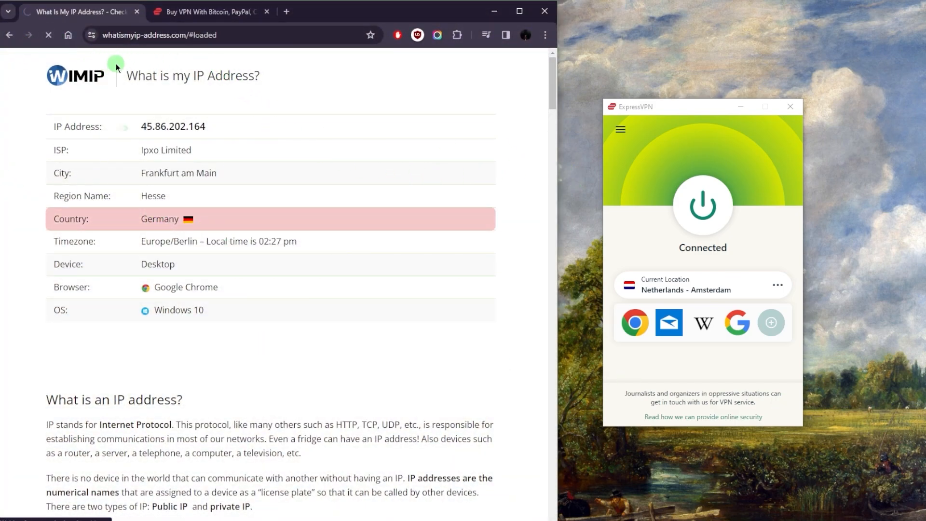
pyautogui.click(48, 34)
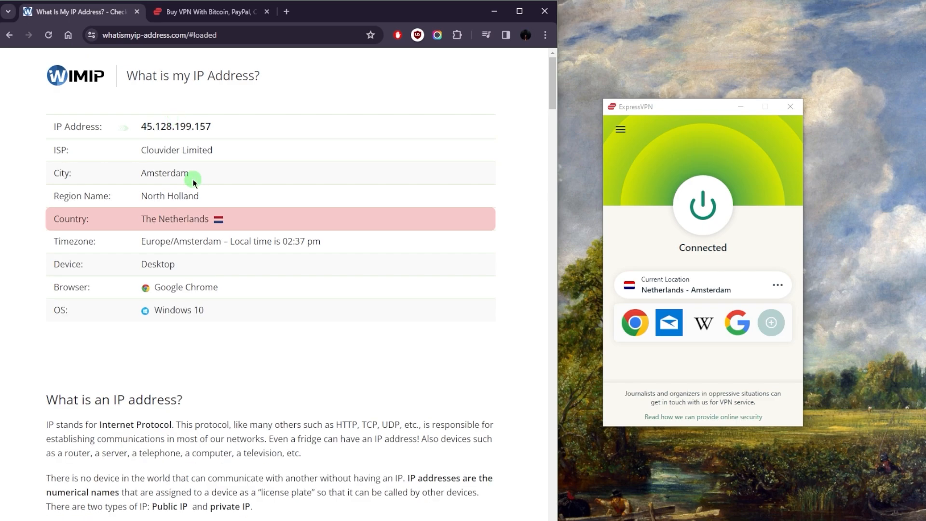
pyautogui.moveTo(182, 65)
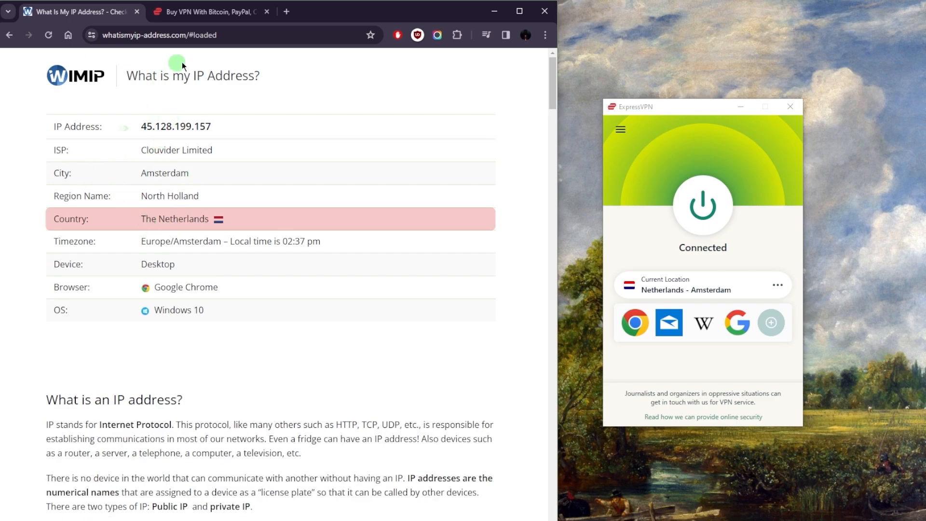
pyautogui.moveTo(453, 142)
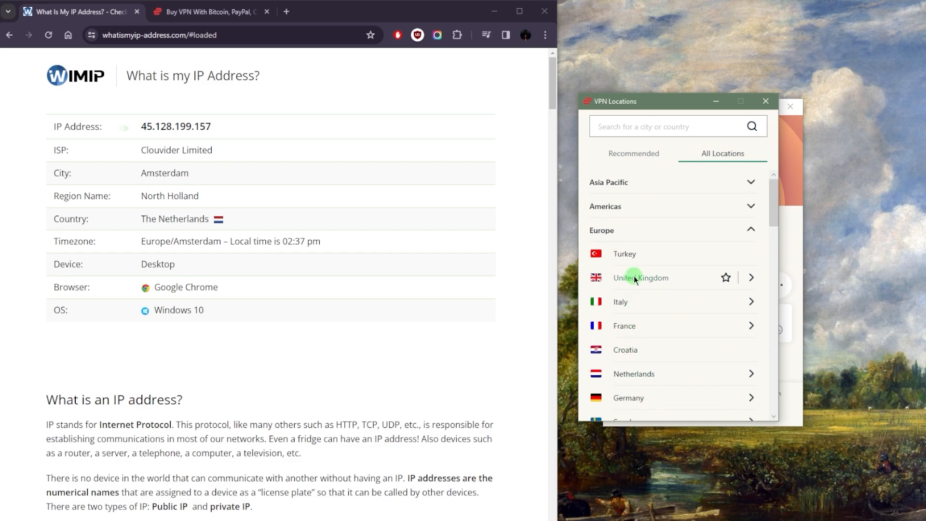
pyautogui.moveTo(752, 278)
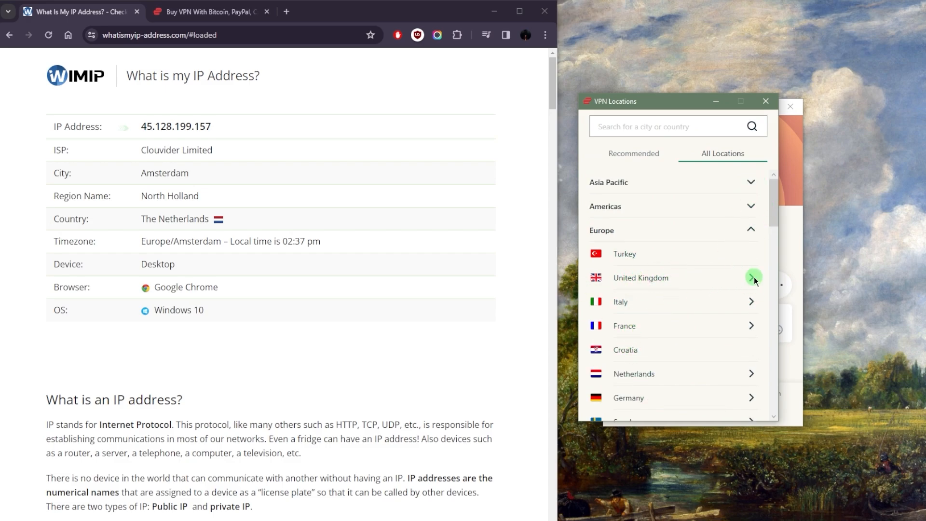
# - Expand United Kingdom's cities and connect to UK - Midlands
pyautogui.click(753, 278)
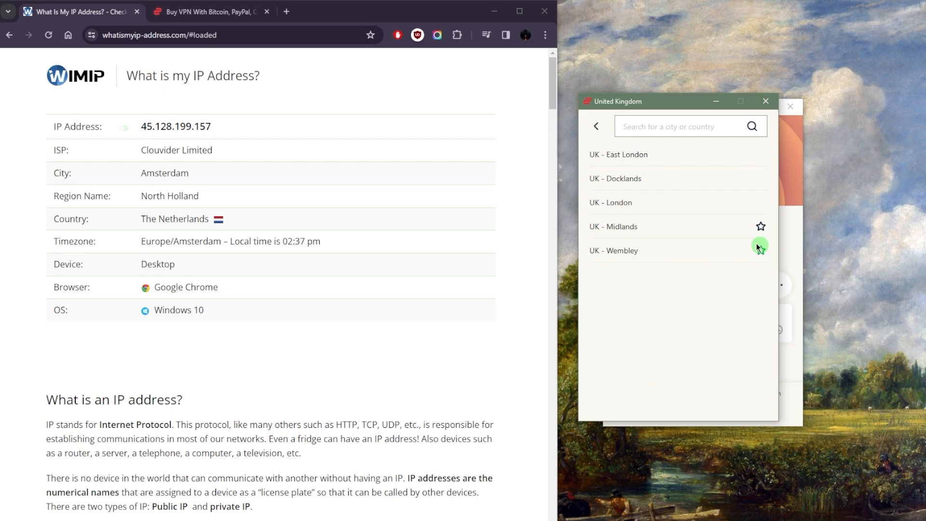
pyautogui.click(612, 226)
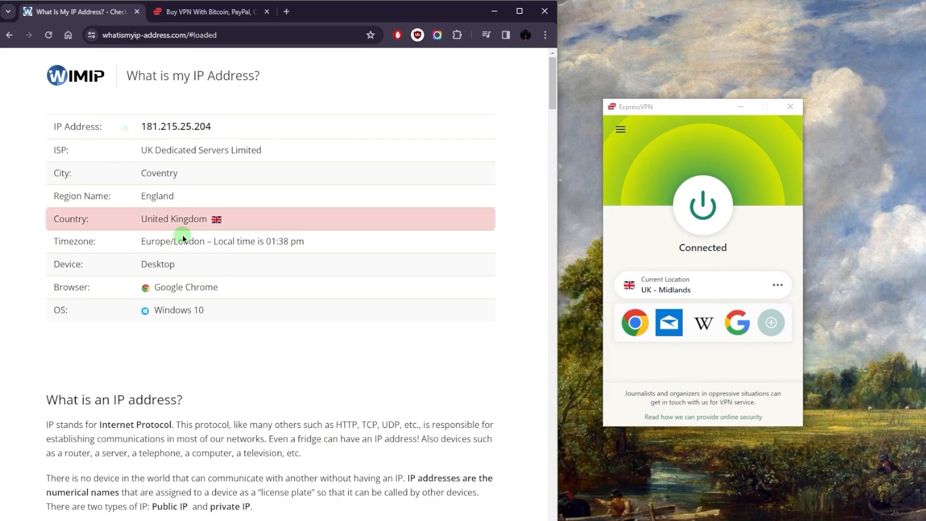
pyautogui.moveTo(195, 257)
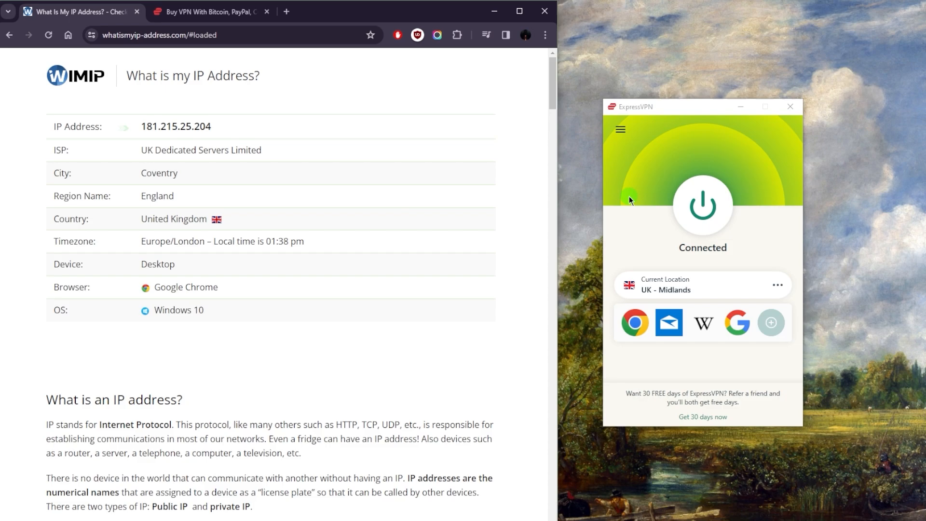
pyautogui.moveTo(702, 203)
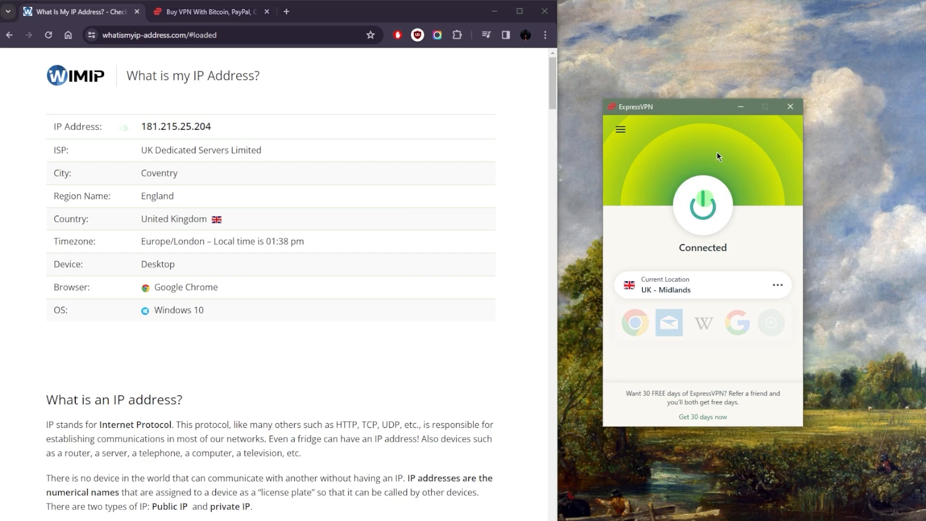
# - Disconnect the VPN, keeping UK - Midlands as the selected location
pyautogui.click(701, 207)
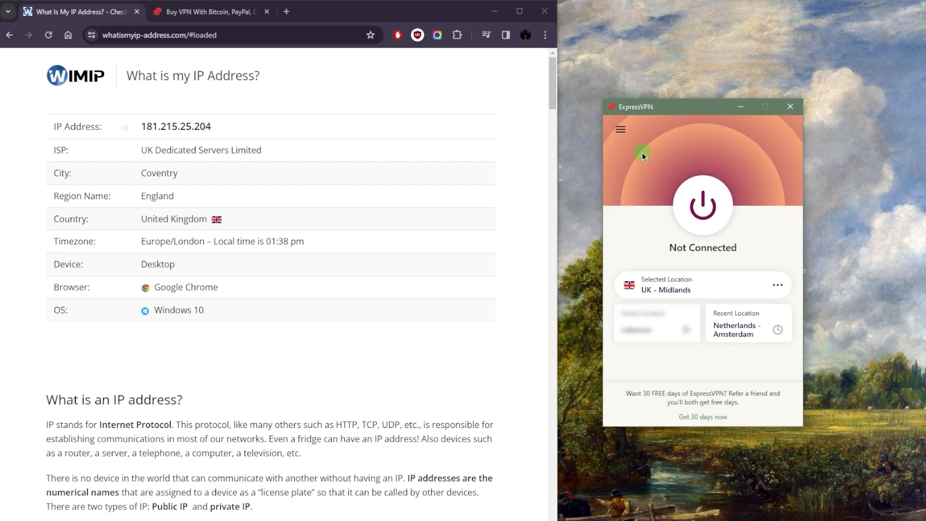
pyautogui.click(620, 129)
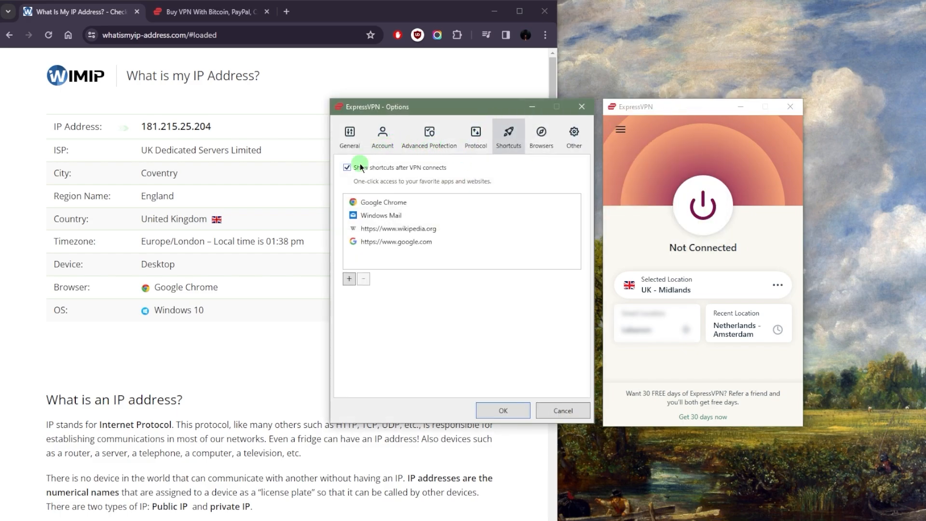
# - In General options, turn the network kill switch on, then back off
pyautogui.click(349, 136)
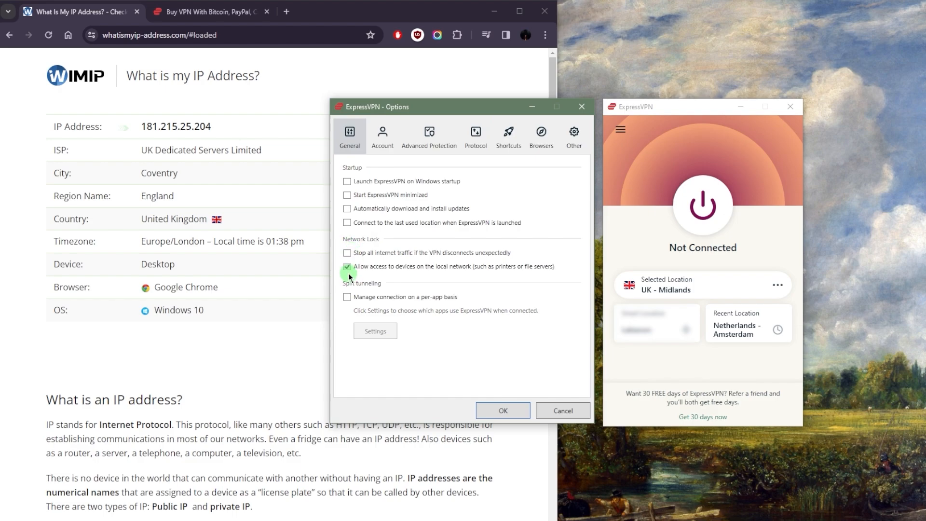
pyautogui.moveTo(368, 277)
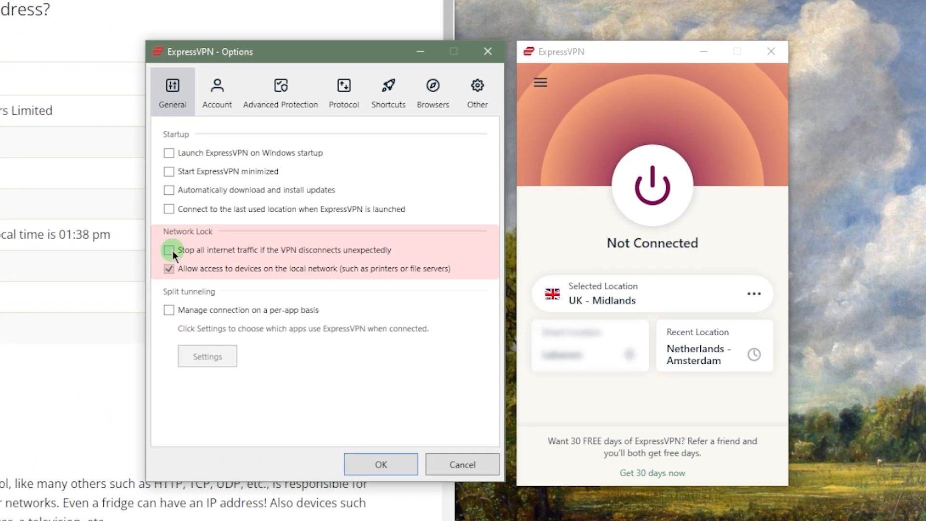
pyautogui.click(168, 250)
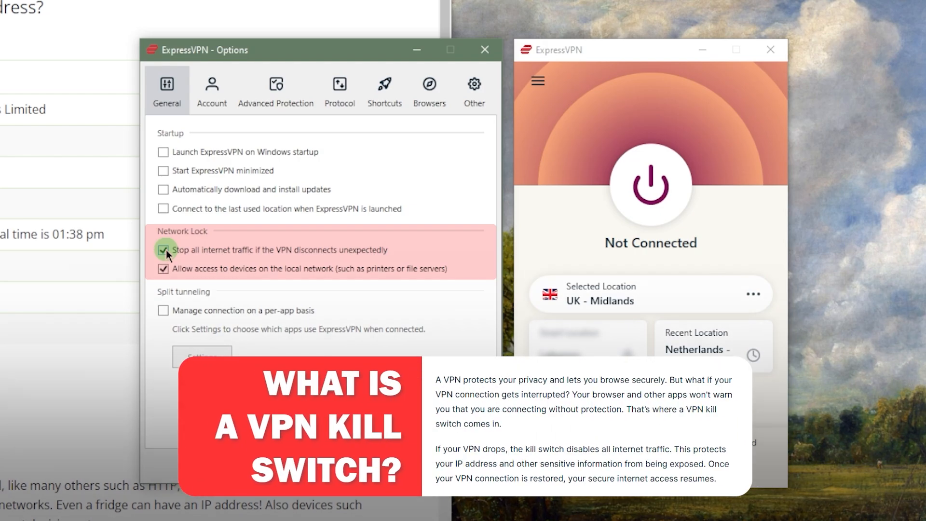
pyautogui.click(164, 250)
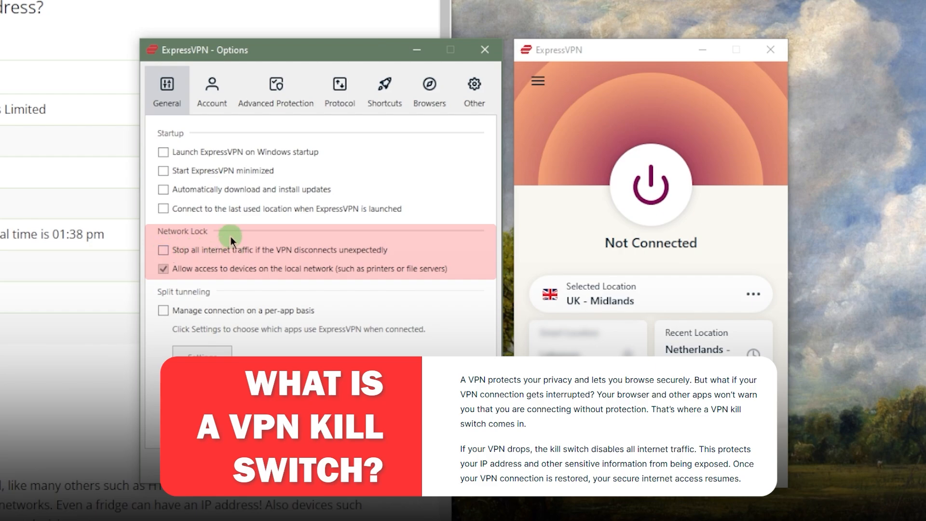
pyautogui.moveTo(348, 195)
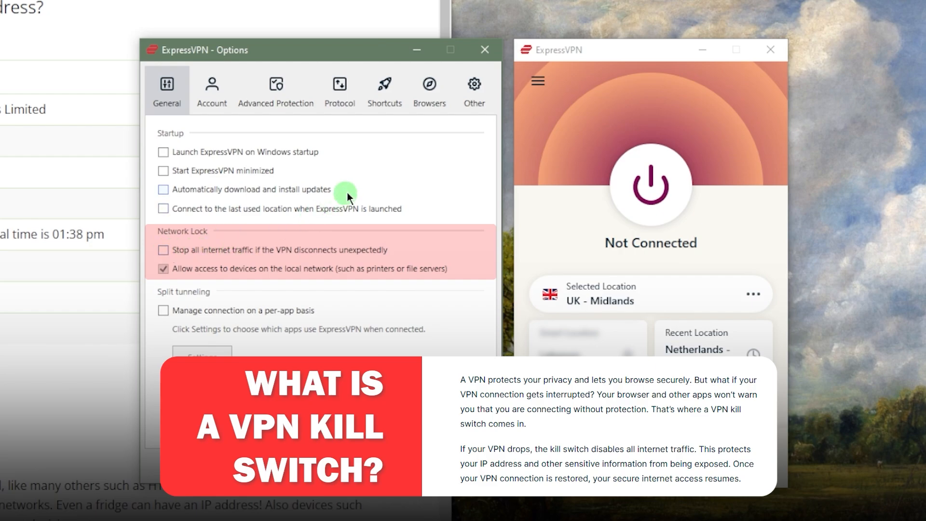
pyautogui.moveTo(413, 217)
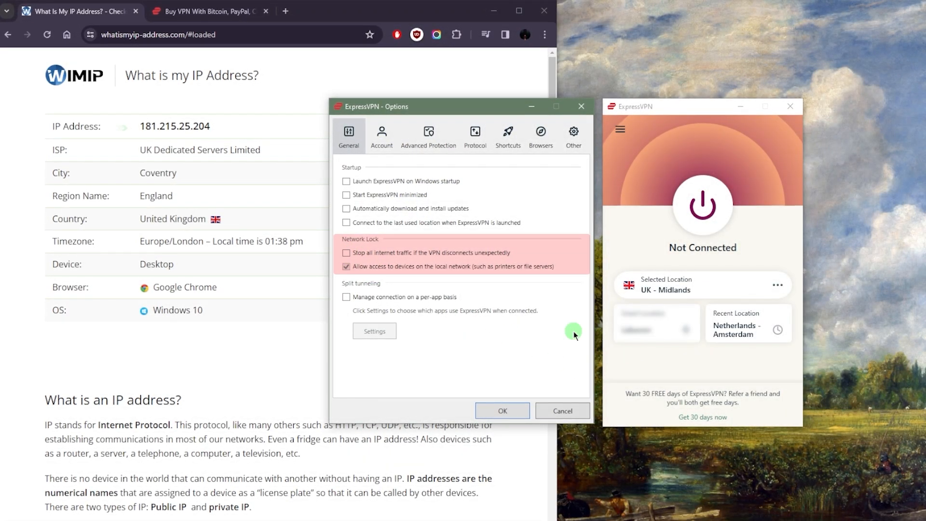
pyautogui.moveTo(565, 436)
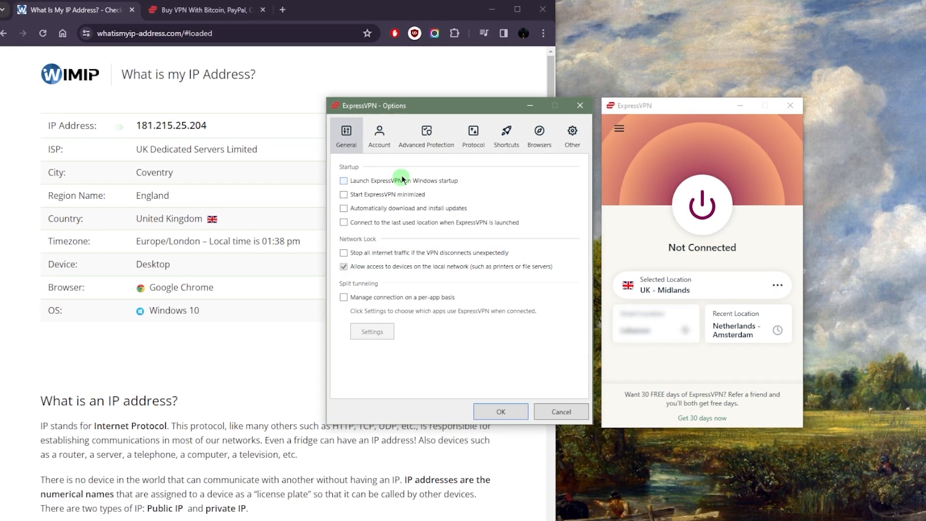
# - Select Lightway - UDP, try Automatic, then return to Lightway - UDP
pyautogui.click(472, 134)
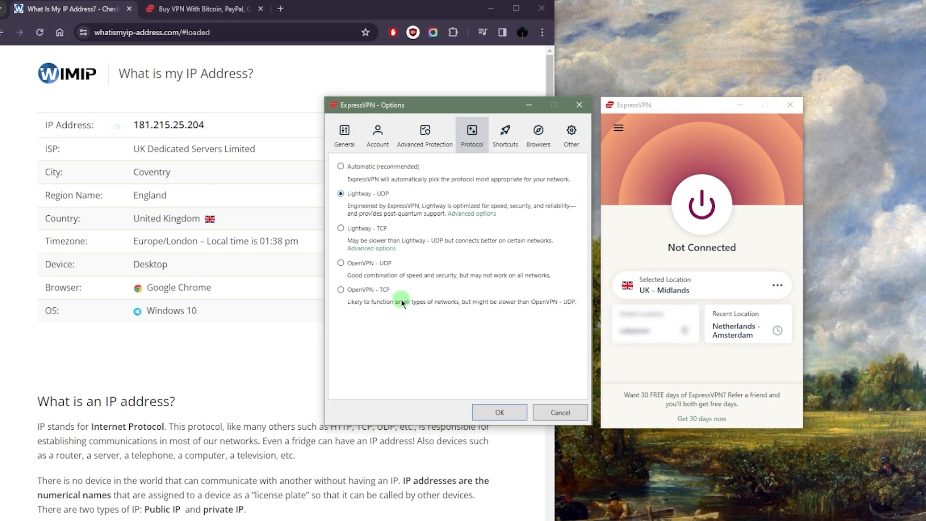
pyautogui.click(339, 193)
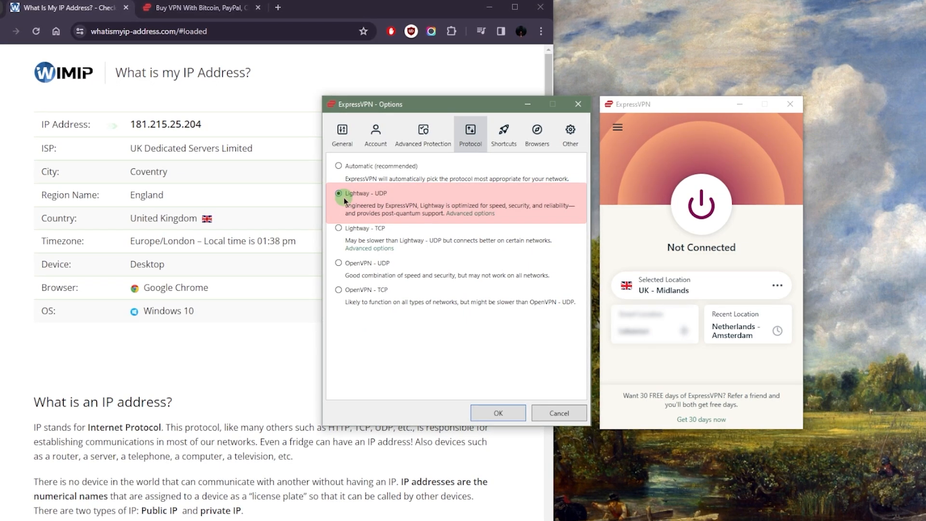
pyautogui.click(337, 166)
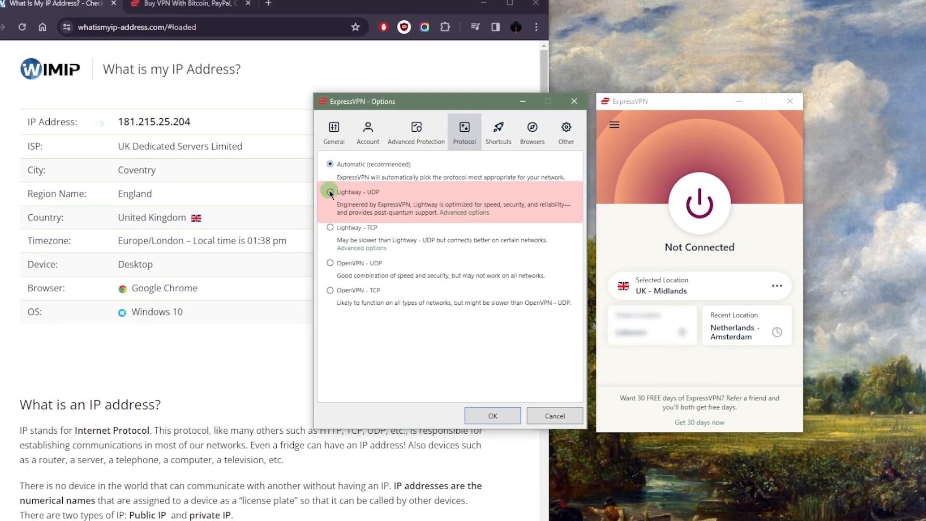
pyautogui.click(326, 192)
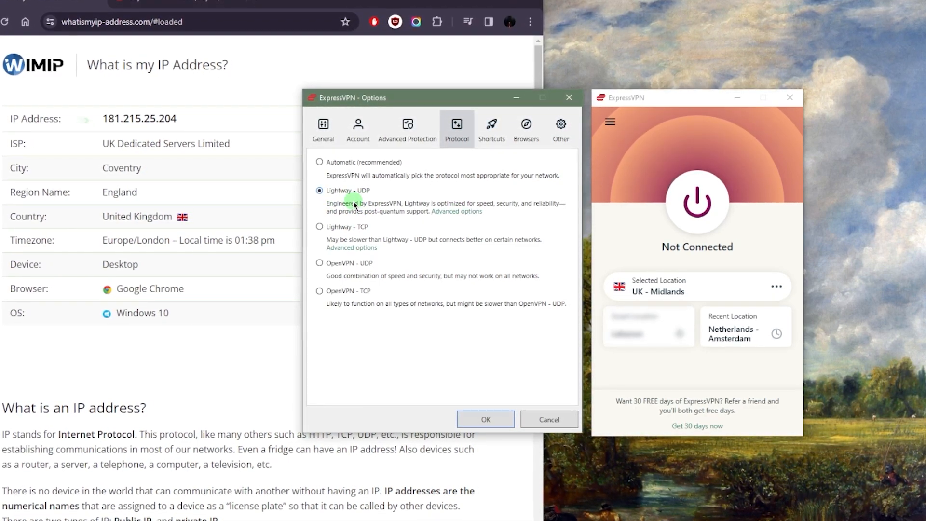
pyautogui.click(457, 210)
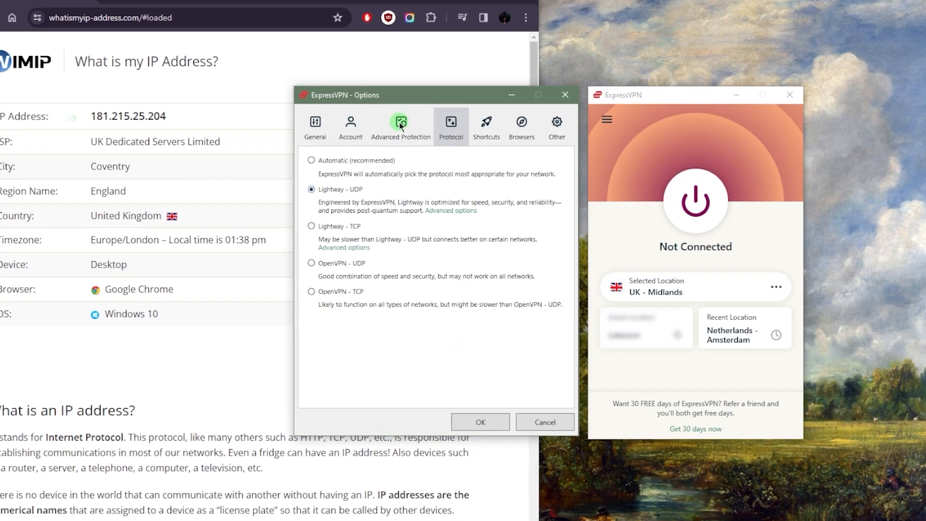
# - Open Advanced Protection and toggle one checkbox on and off, leaving all blocking unchecked
pyautogui.click(400, 125)
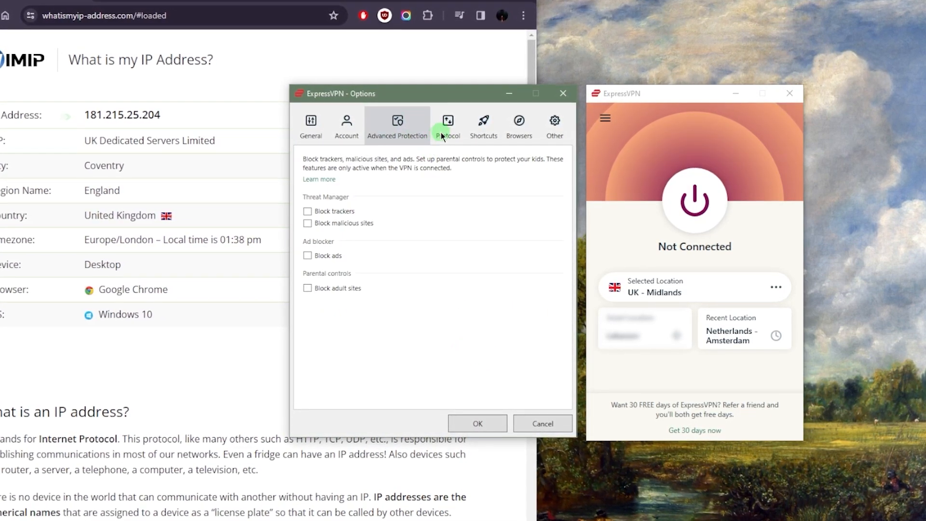
pyautogui.click(303, 223)
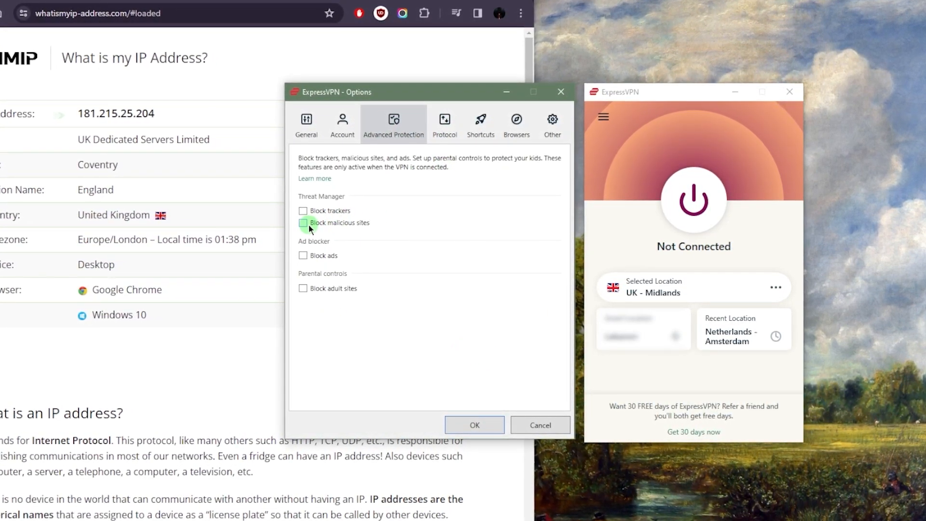
pyautogui.click(303, 223)
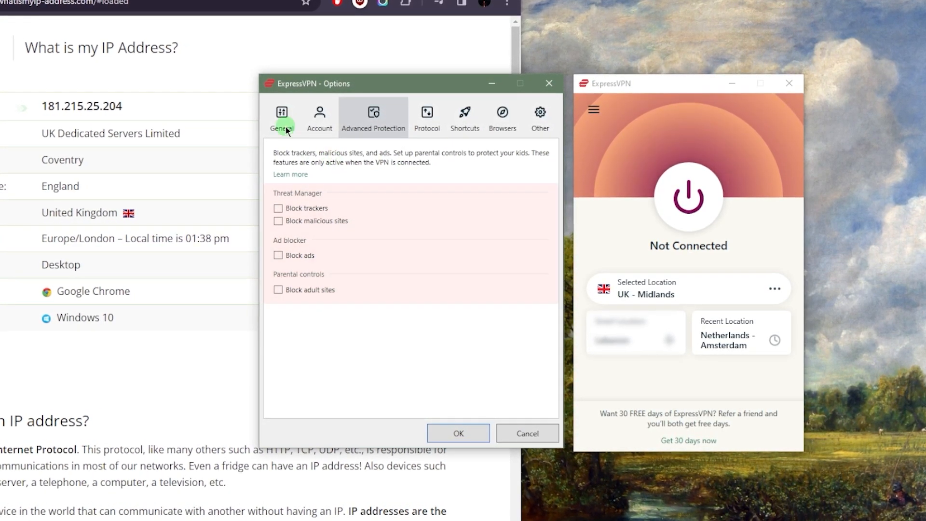
# - Enable per-app split tunneling, try 'Only allow selected apps' with qBittorrent, then cancel
pyautogui.click(276, 116)
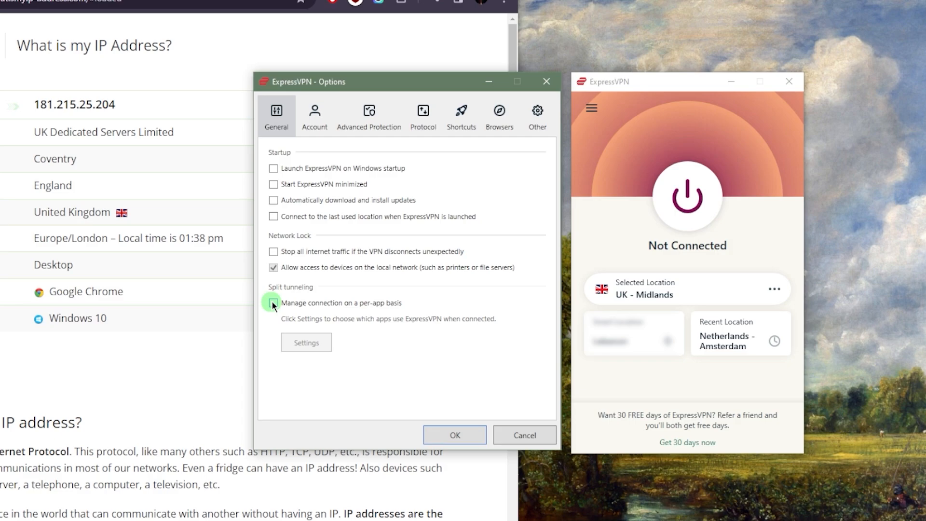
pyautogui.click(268, 302)
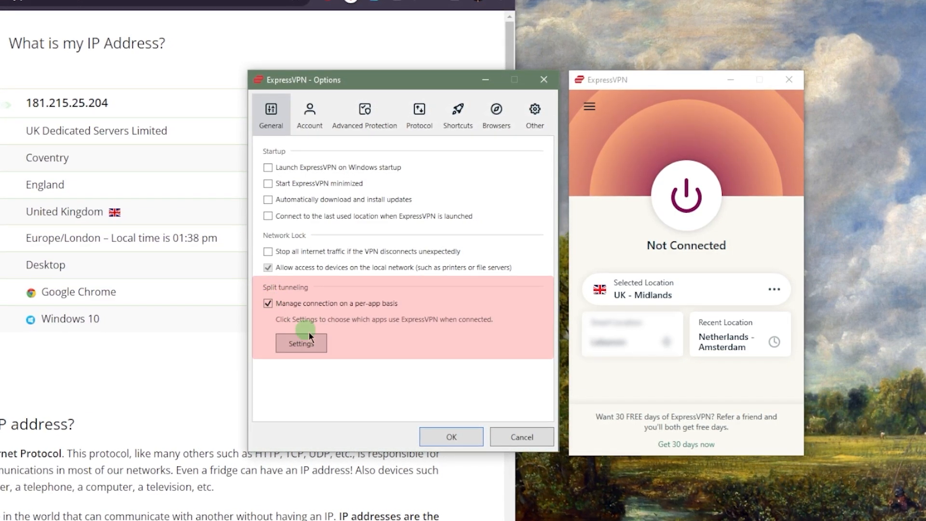
pyautogui.click(301, 343)
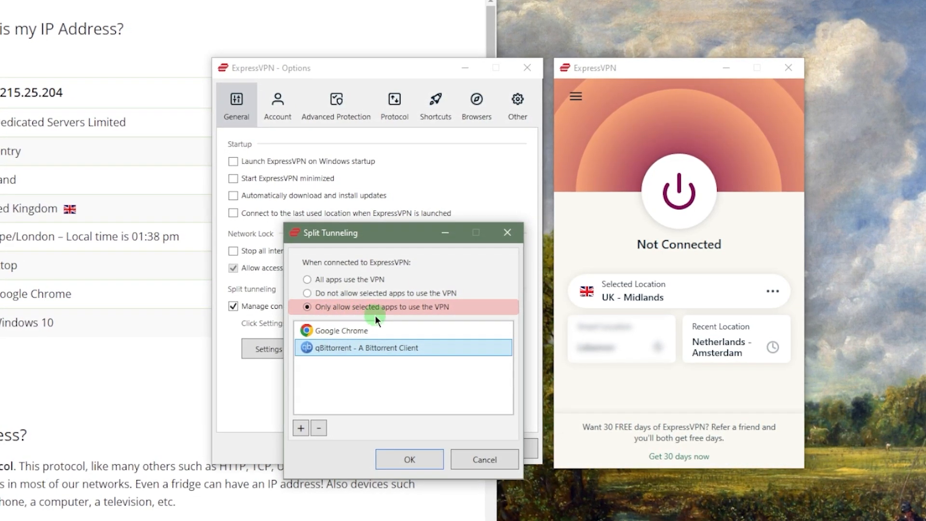
pyautogui.click(302, 292)
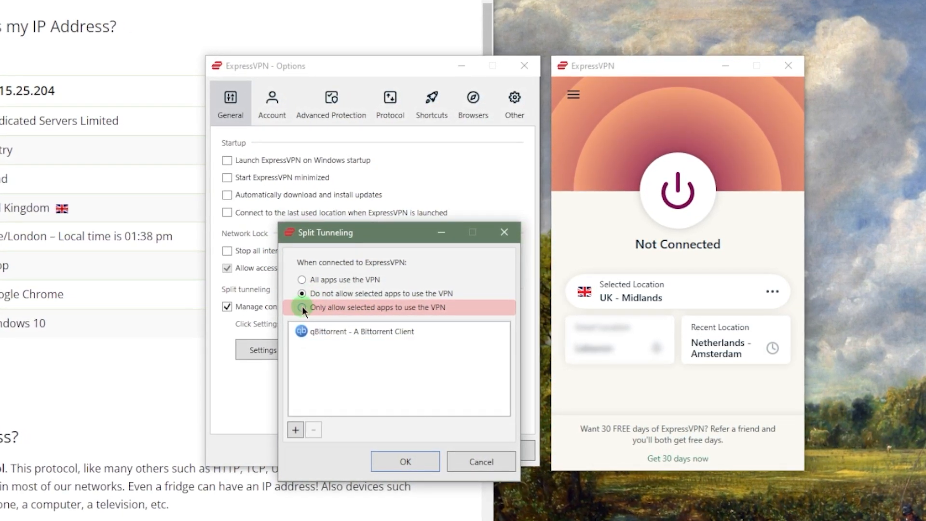
pyautogui.click(302, 307)
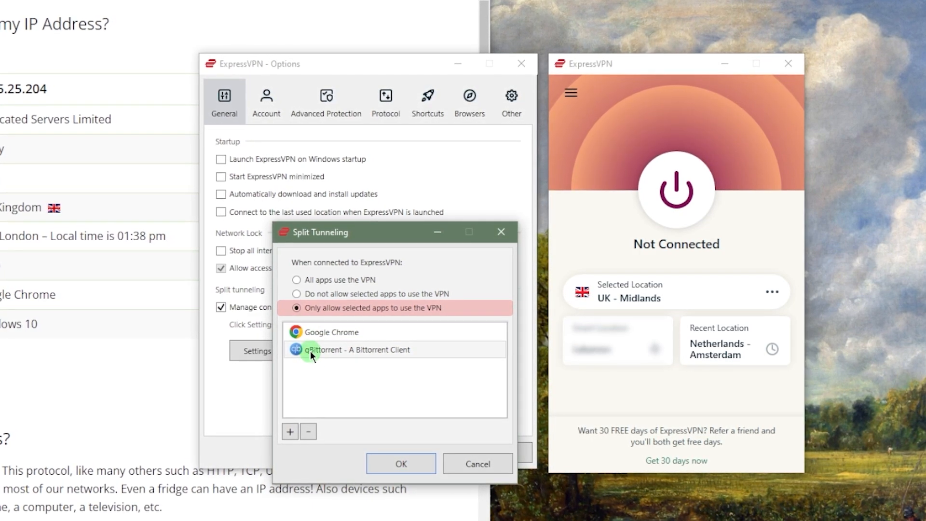
pyautogui.click(328, 331)
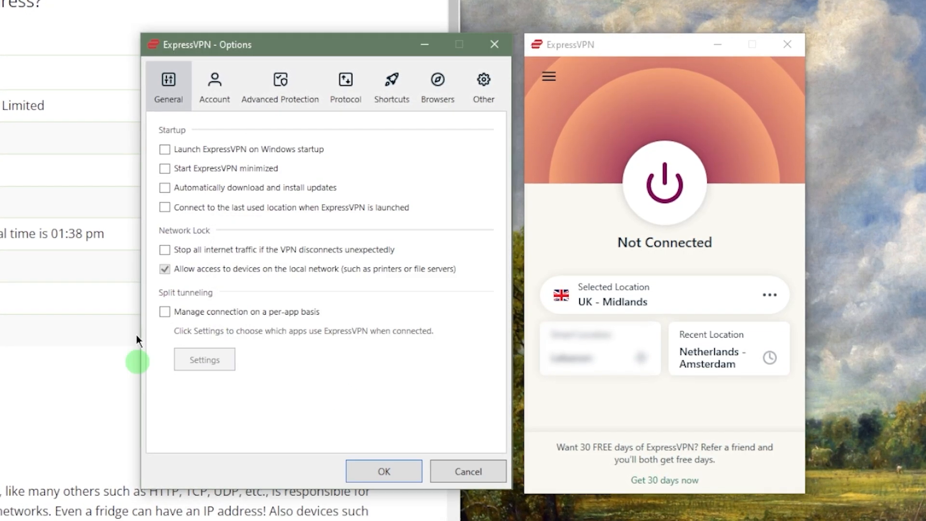
# - Confirm split tunneling keeps 'All apps use the VPN', then untick per-app connection management
pyautogui.click(164, 312)
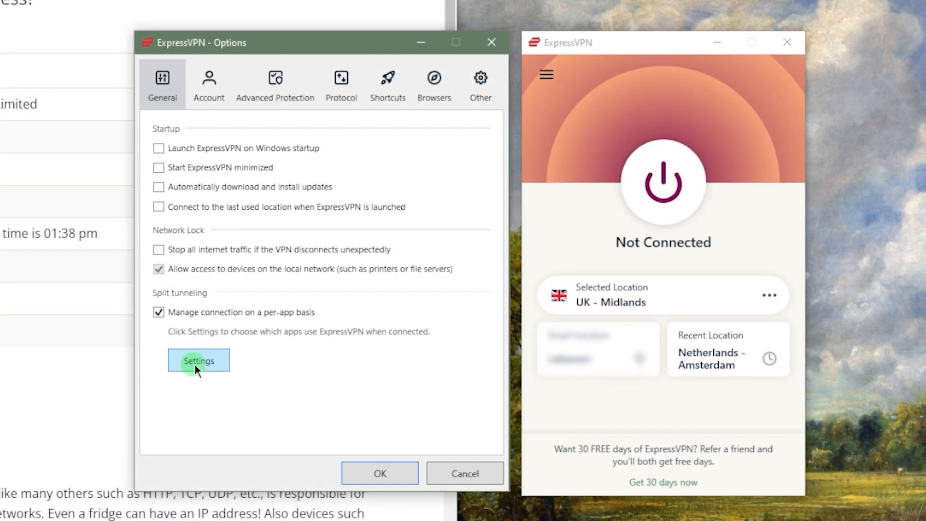
pyautogui.click(198, 360)
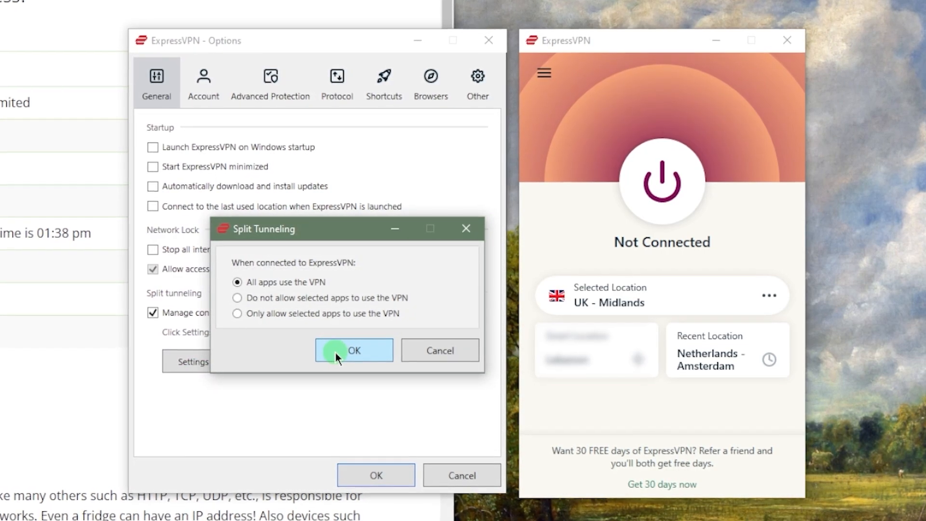
pyautogui.click(353, 350)
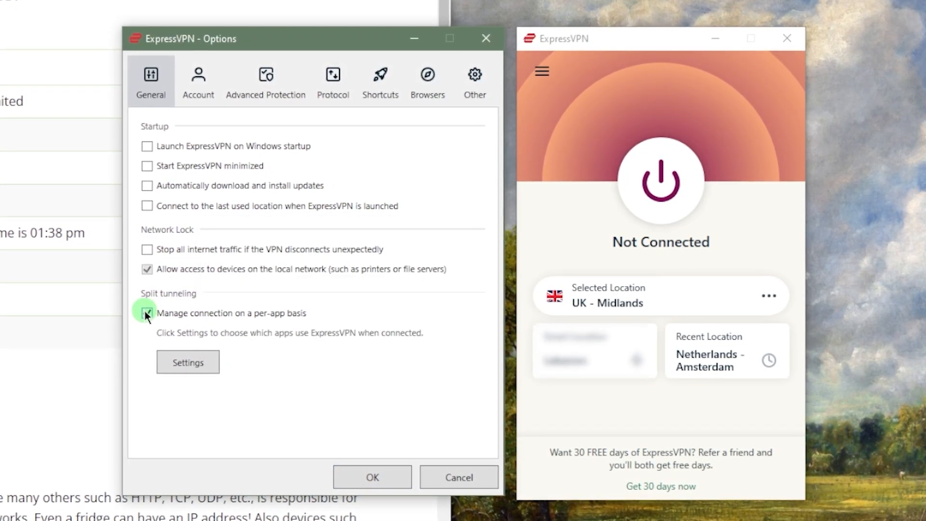
pyautogui.click(142, 313)
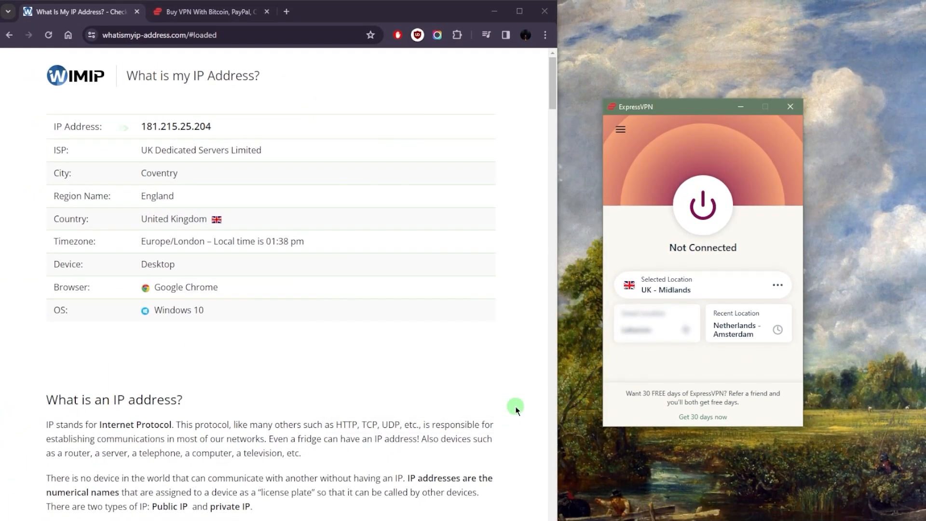
pyautogui.moveTo(227, 97)
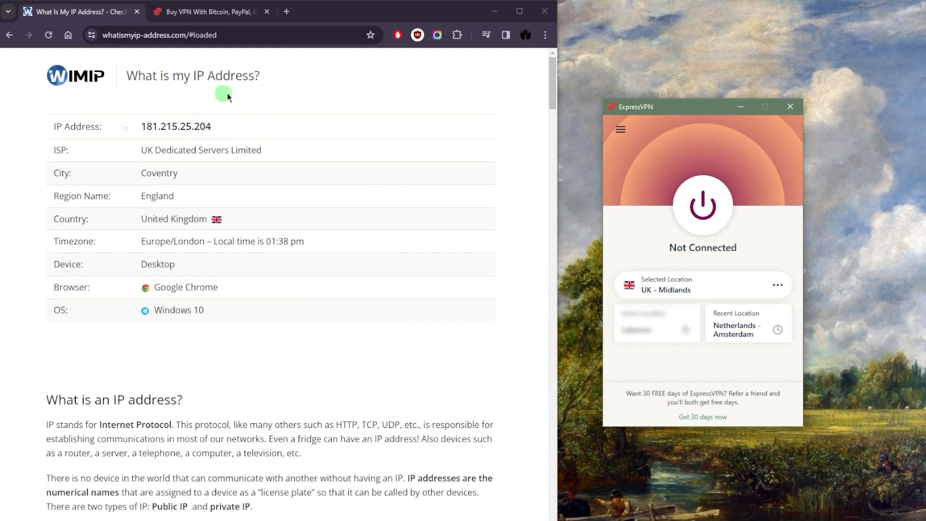
pyautogui.moveTo(362, 87)
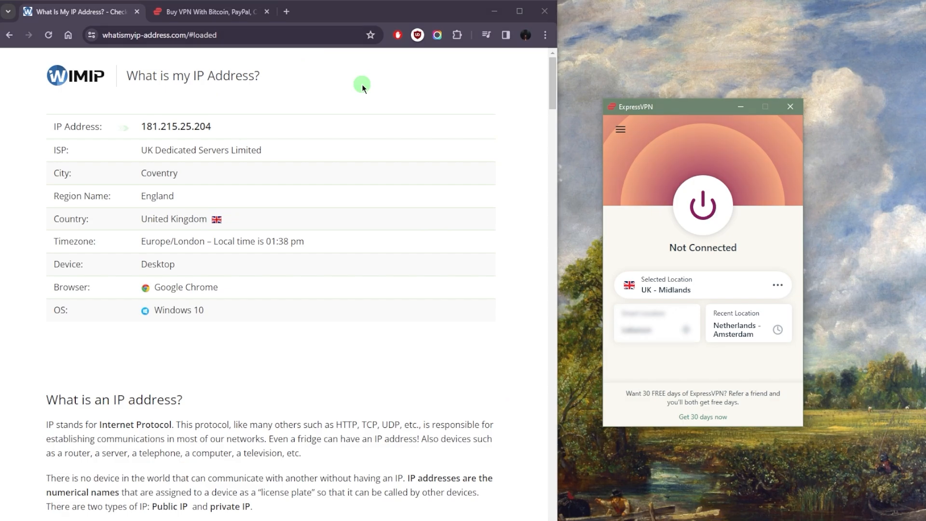
# - Switch to the browser tab showing ExpressVPN's comparison table against free VPNs
pyautogui.click(209, 11)
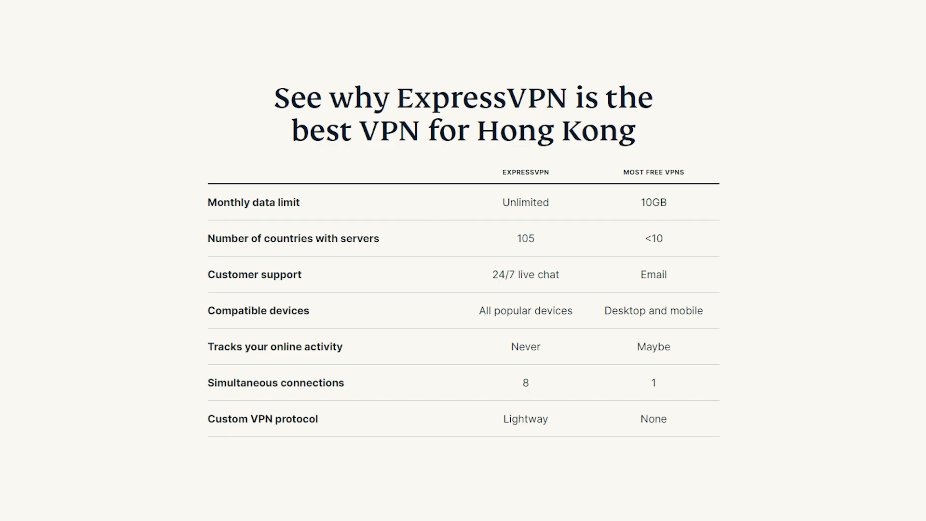
# - Scroll down through the 'A no-logs VPN you can trust' section of the website
pyautogui.scroll(-3)
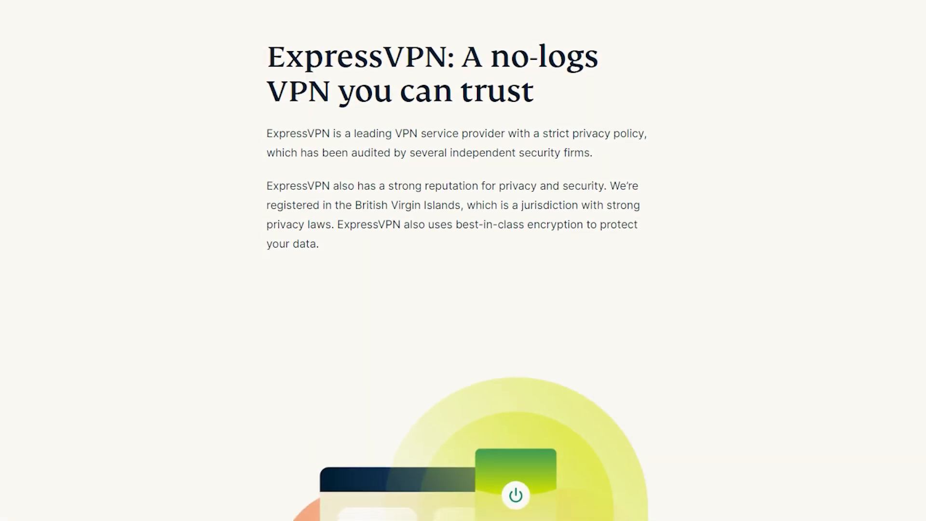
pyautogui.scroll(-3)
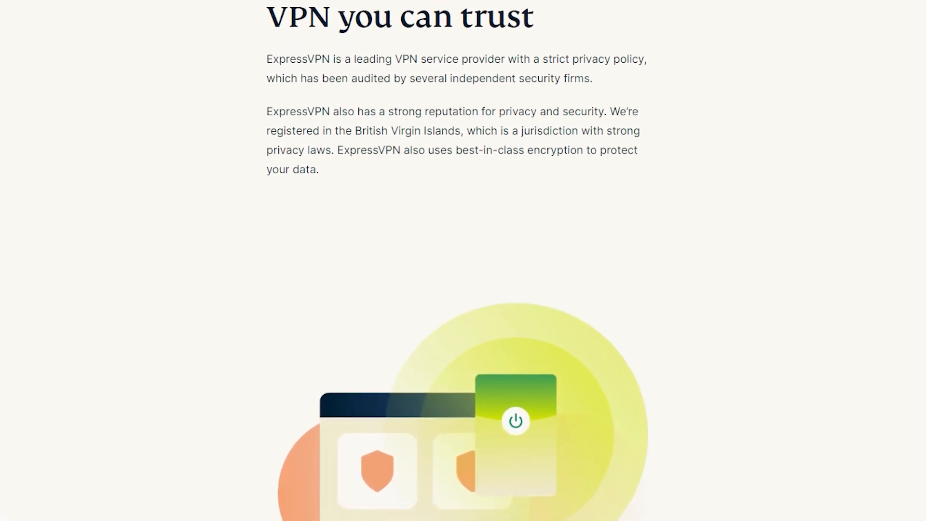
pyautogui.scroll(-3)
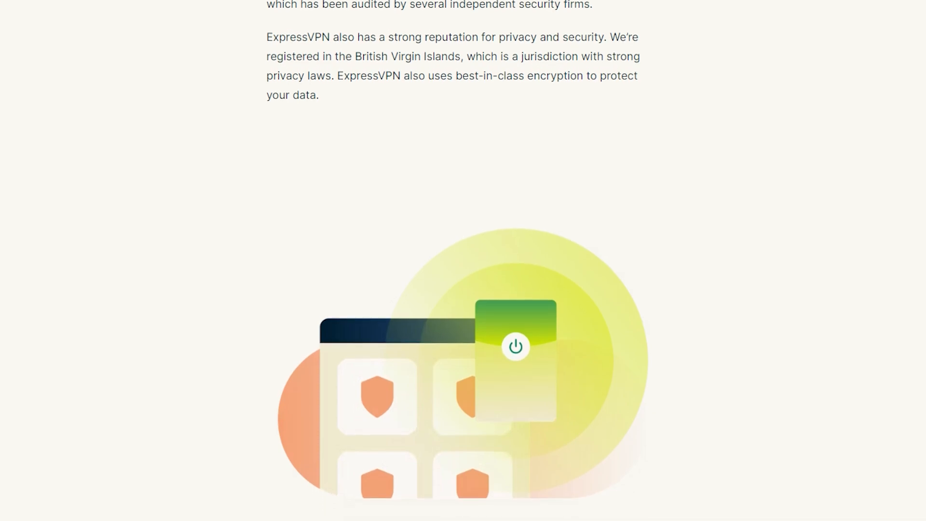
pyautogui.scroll(-3)
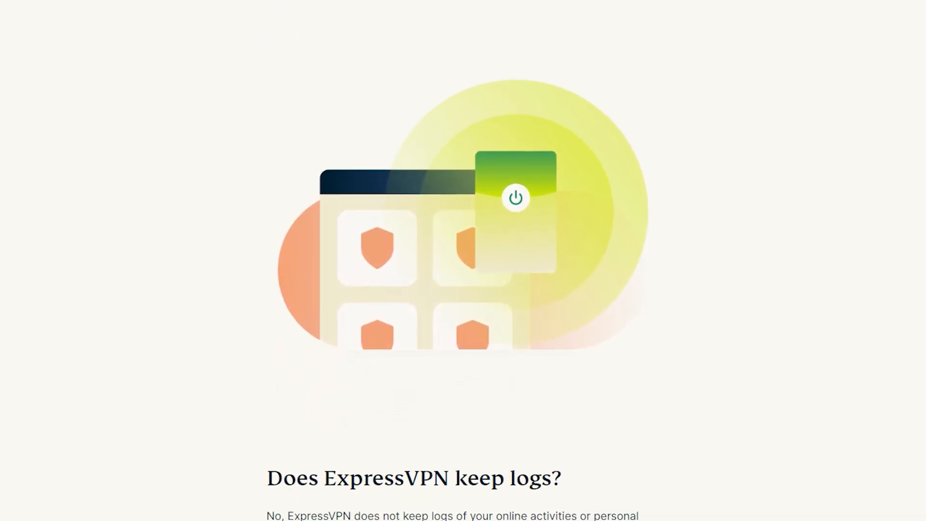
pyautogui.scroll(-3)
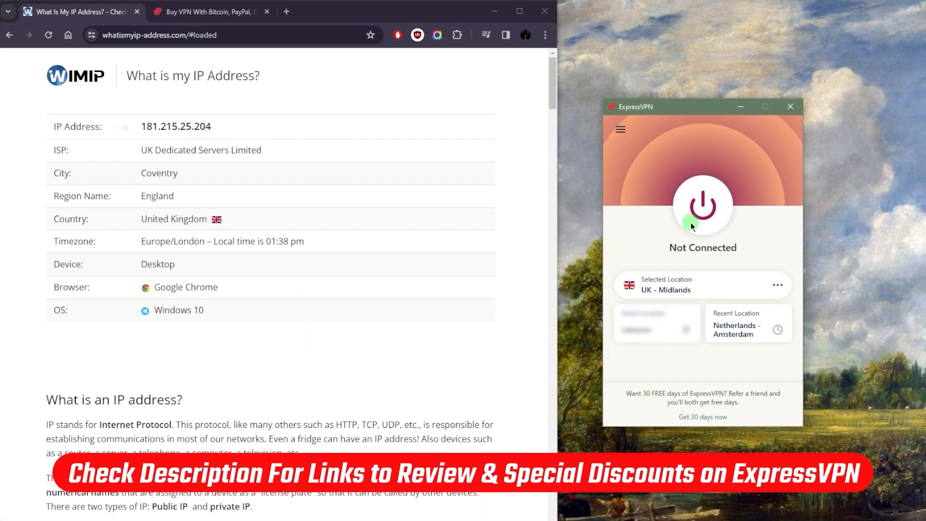
pyautogui.moveTo(683, 241)
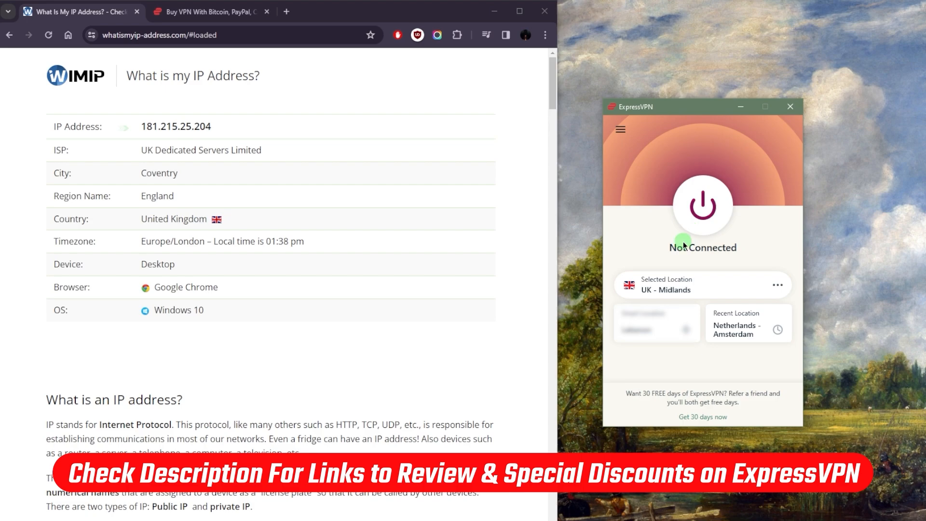
pyautogui.moveTo(647, 194)
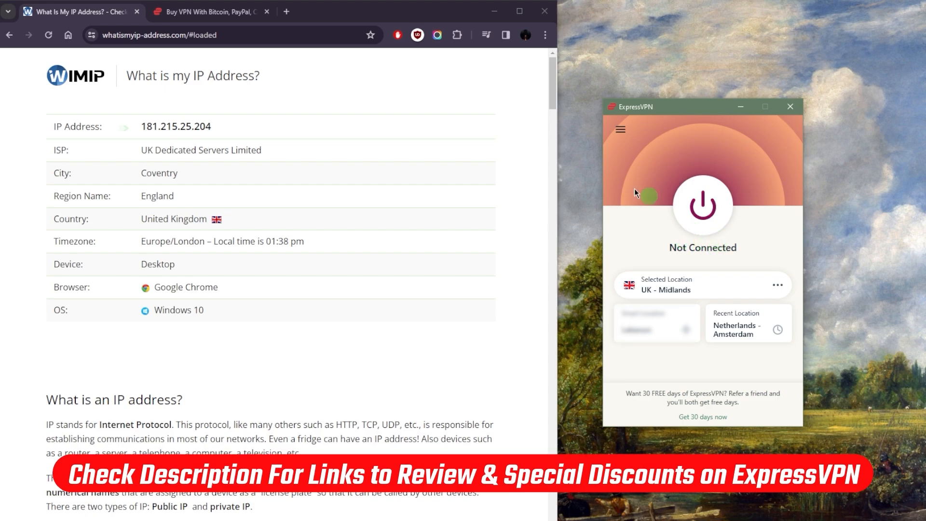
pyautogui.moveTo(213, 22)
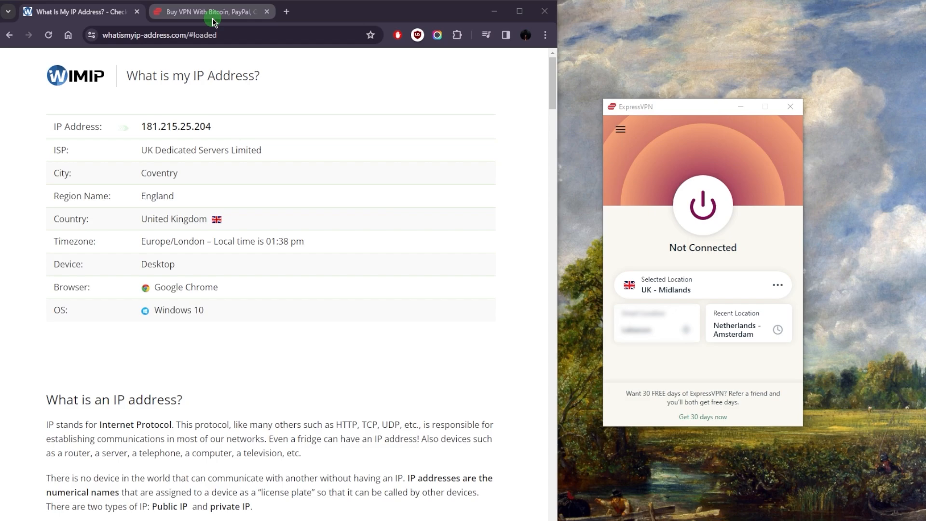
# - Switch to the 'Buy VPN With Bitcoin, PayPal…' tab showing expressvpn.com/order pricing
pyautogui.click(209, 11)
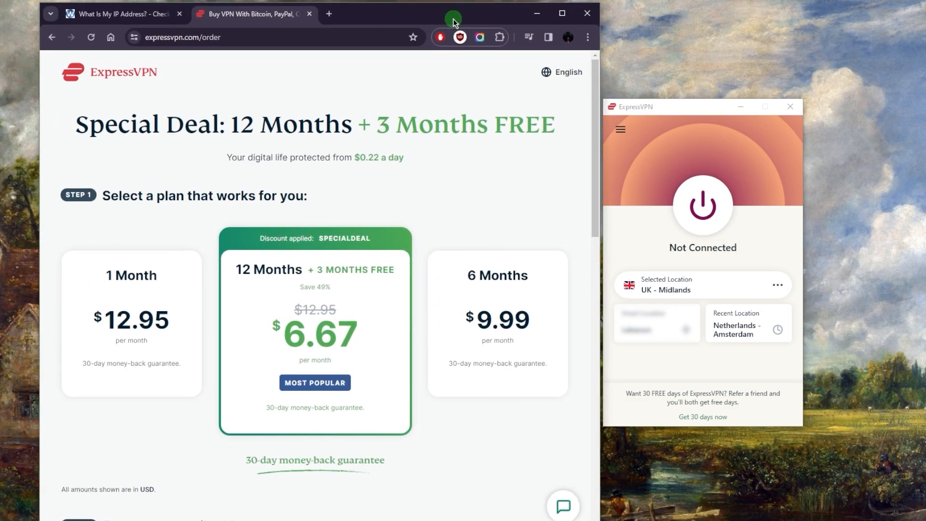
pyautogui.click(131, 323)
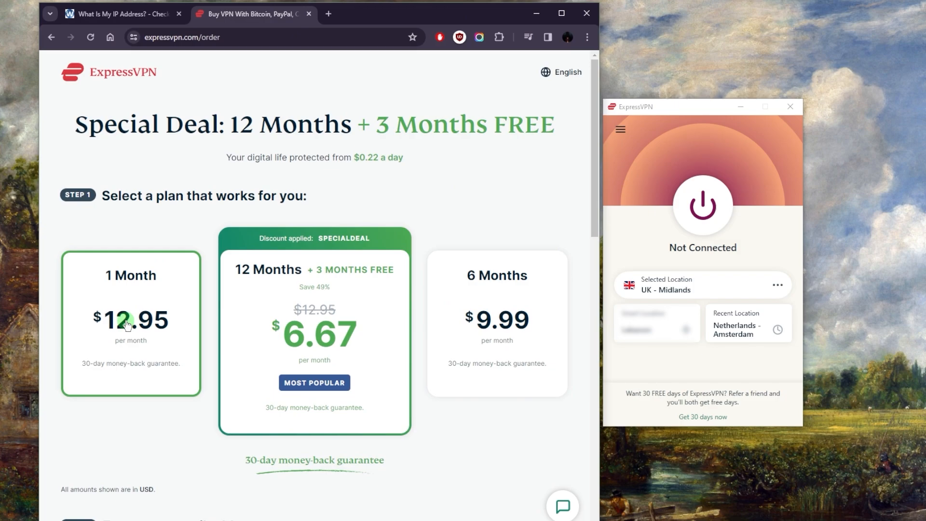
pyautogui.scroll(-3)
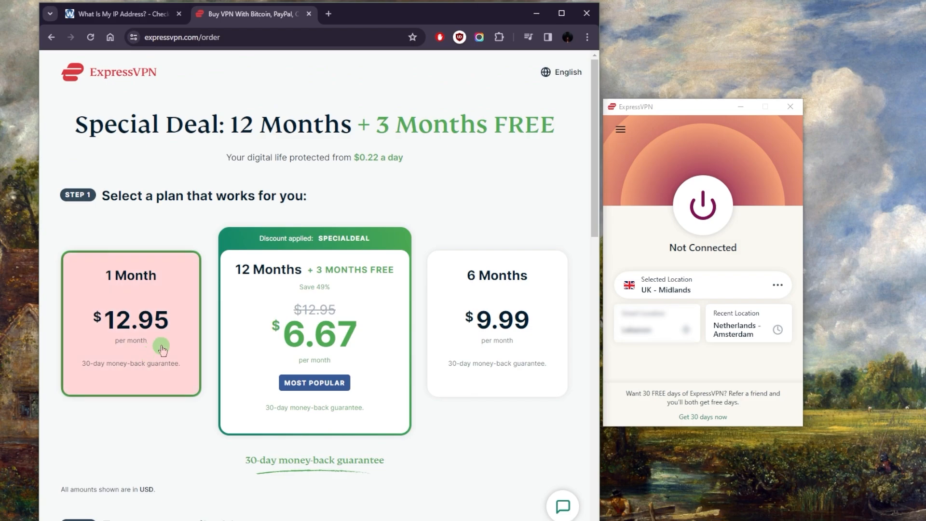
pyautogui.moveTo(181, 355)
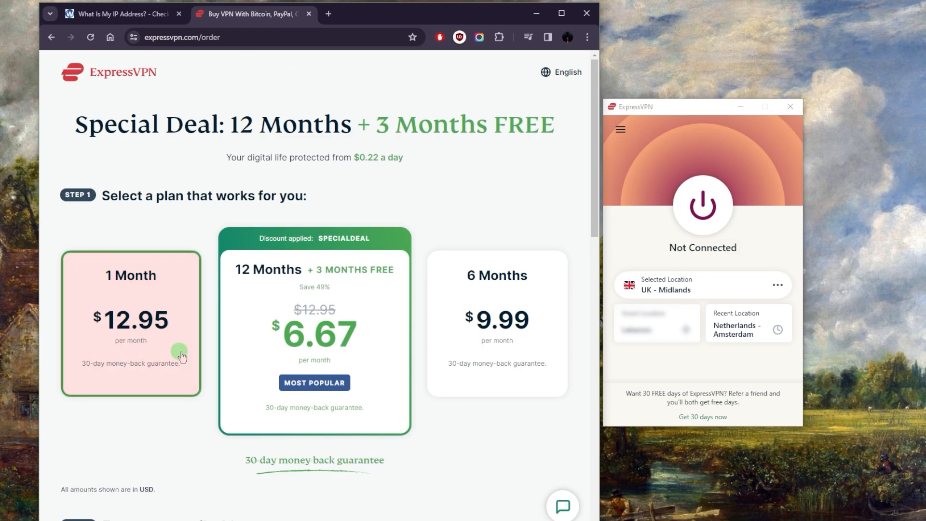
pyautogui.moveTo(232, 373)
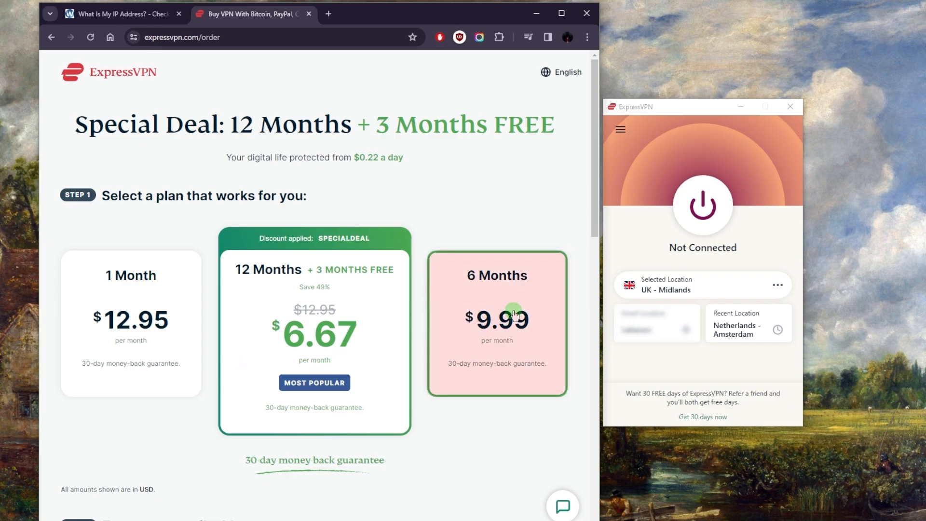
pyautogui.moveTo(351, 316)
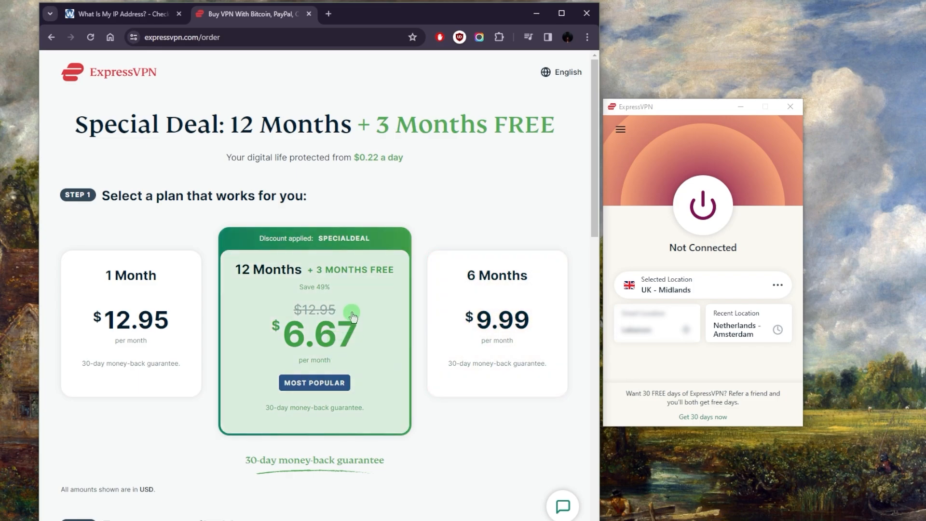
pyautogui.moveTo(236, 274)
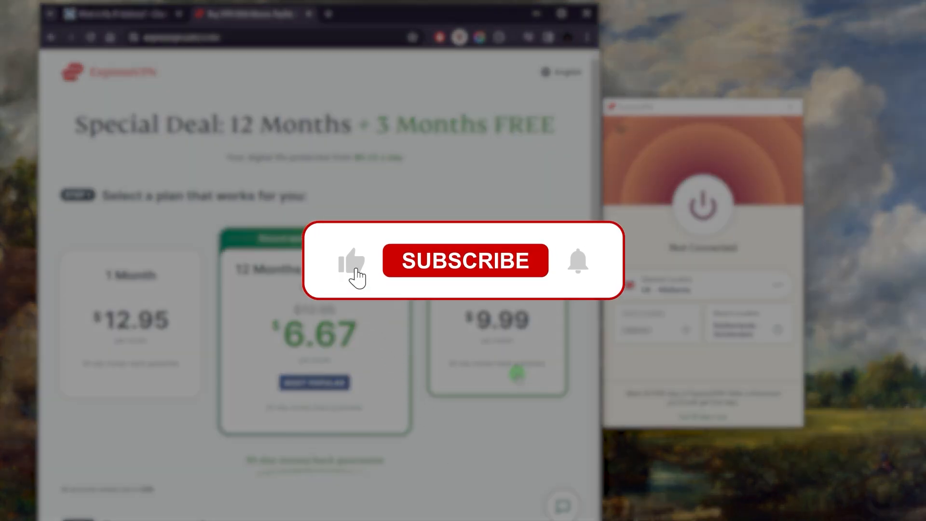
pyautogui.click(464, 260)
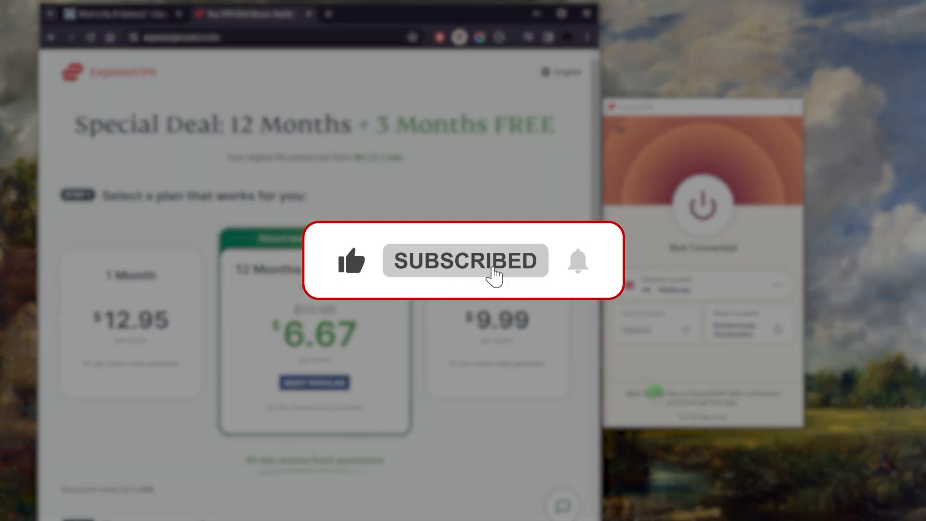